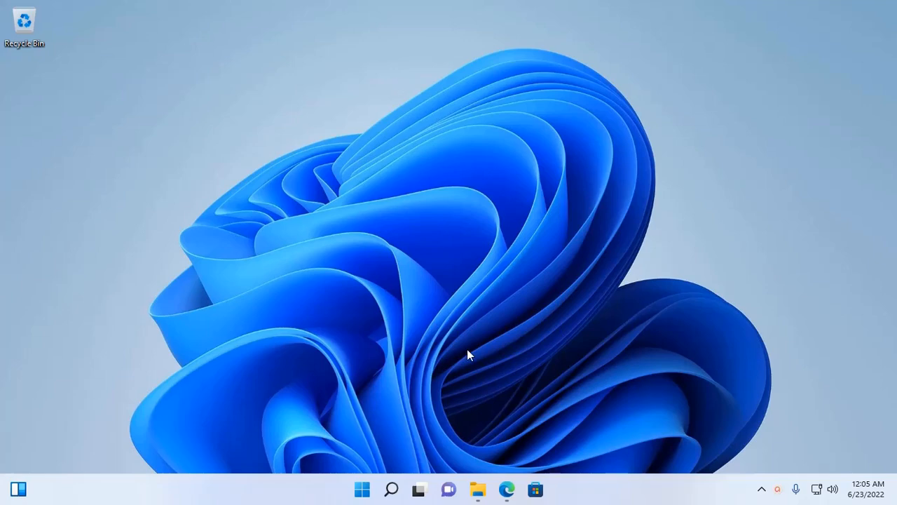
# Show python.org/downloads in Edge and the Downloads folder holding python-3.10.5-amd64
pyautogui.click(507, 490)
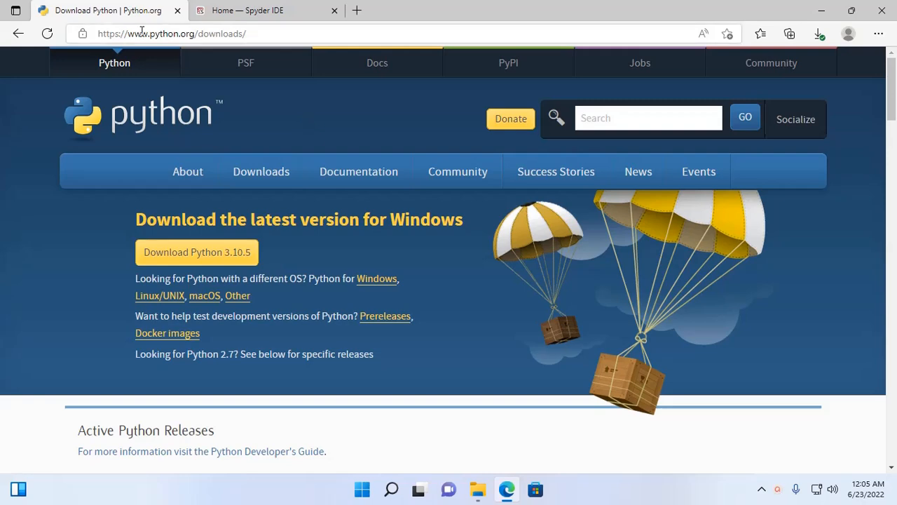
pyautogui.moveTo(393, 126)
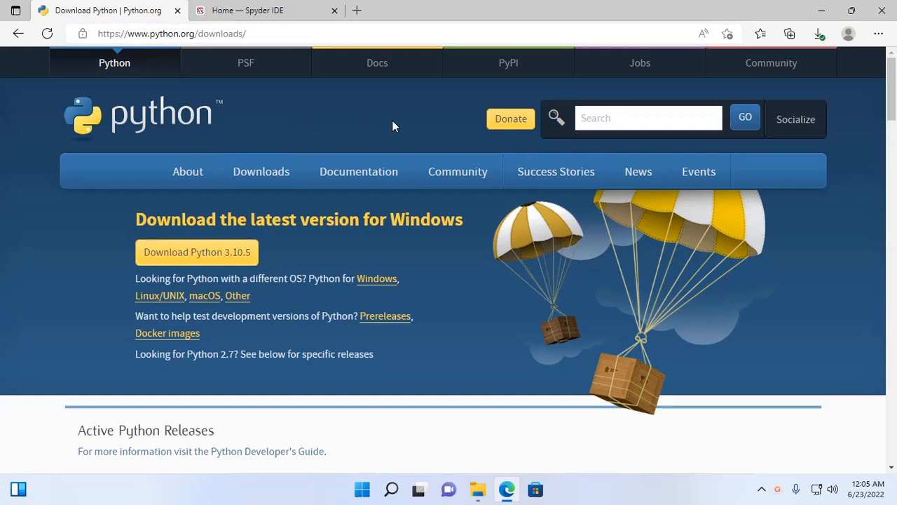
pyautogui.click(458, 171)
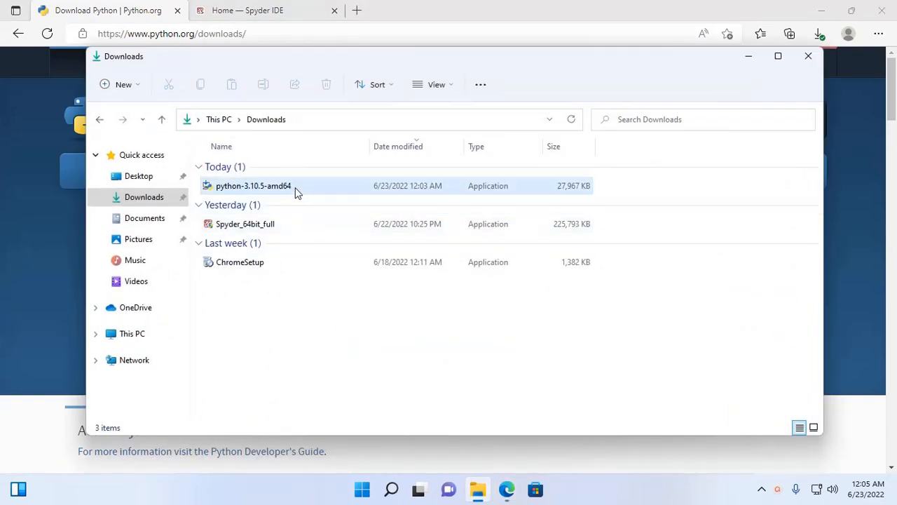
# Run python-3.10.5-amd64 with Add to PATH, Customize, default features, and install for all users
pyautogui.click(253, 186)
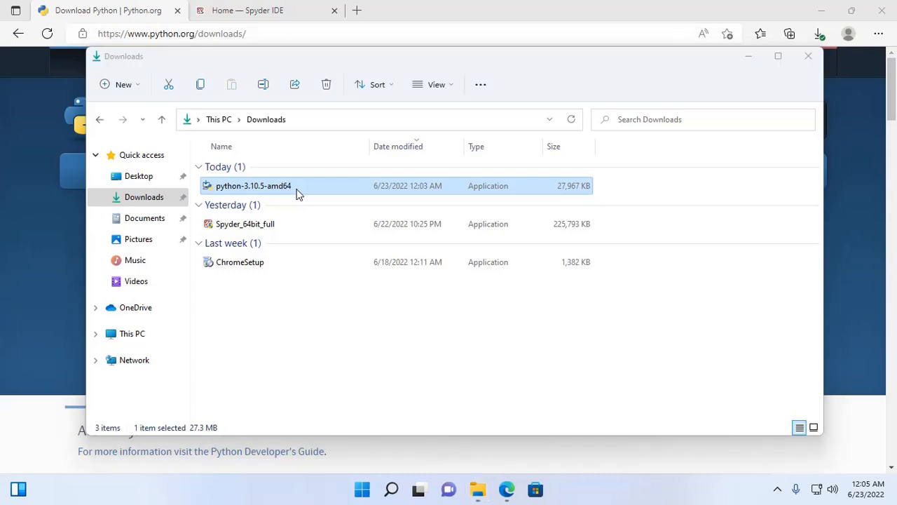
pyautogui.doubleClick(253, 185)
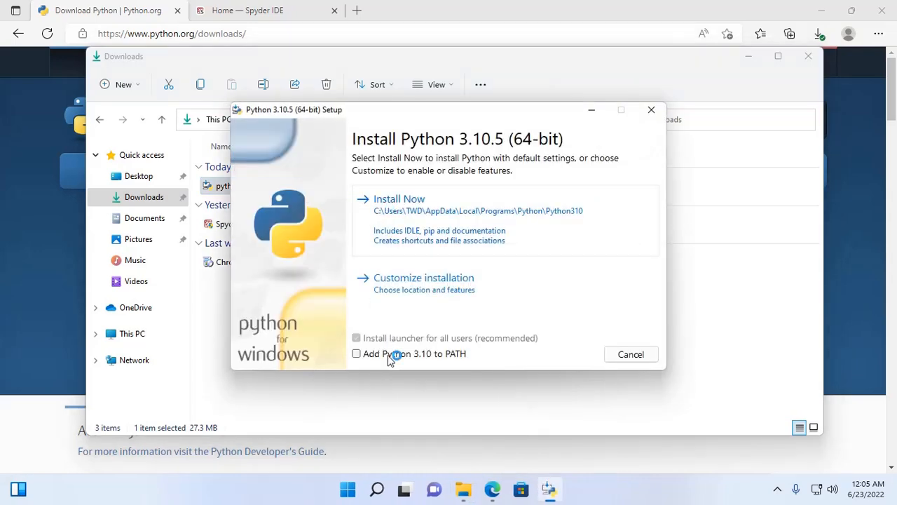
pyautogui.click(356, 353)
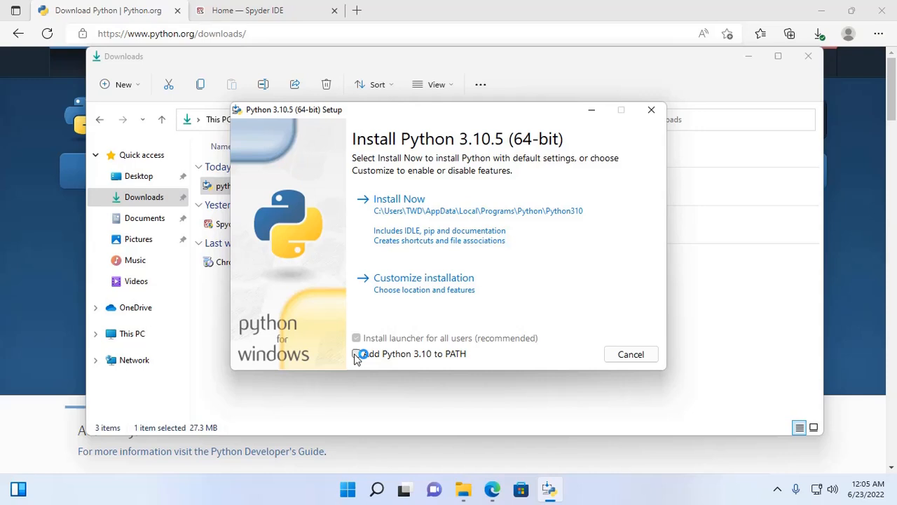
pyautogui.click(356, 353)
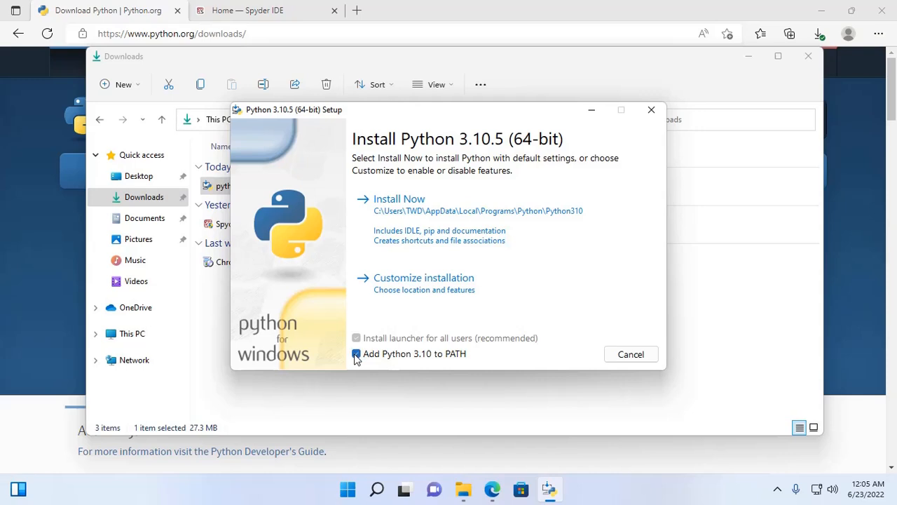
pyautogui.click(357, 353)
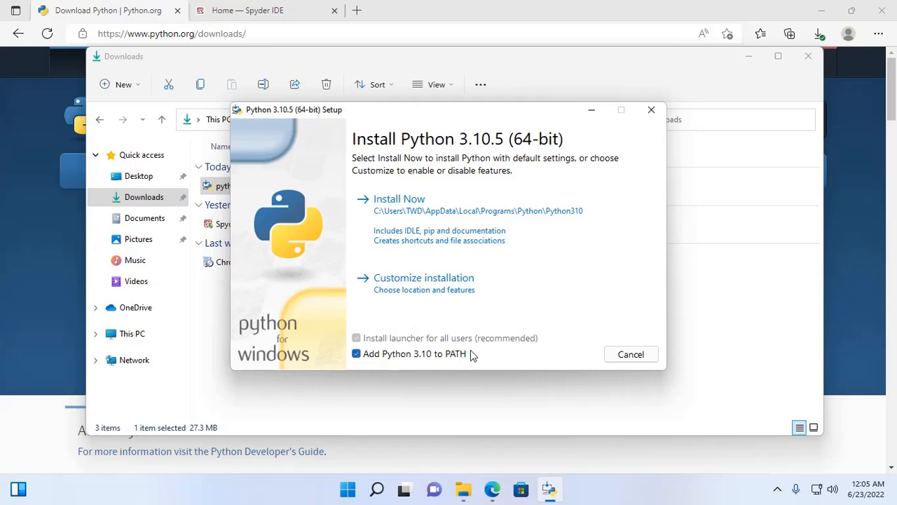
pyautogui.moveTo(400, 290)
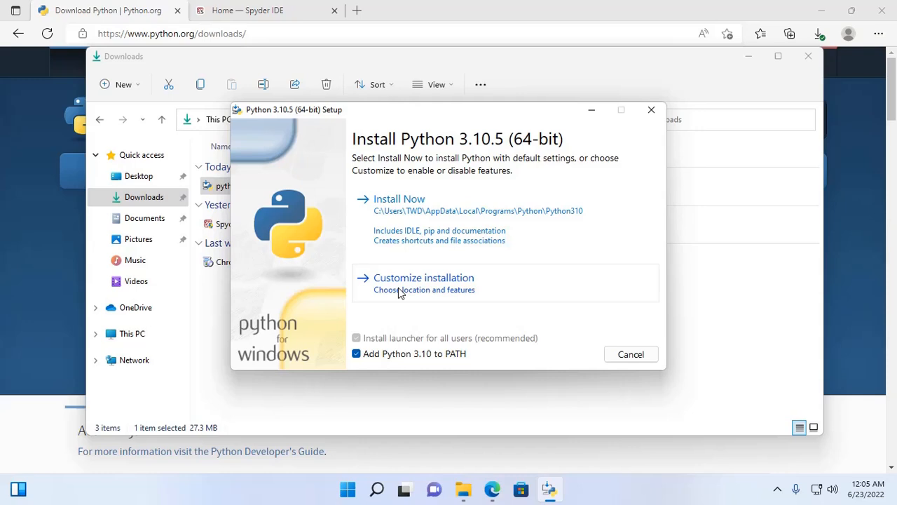
pyautogui.click(423, 283)
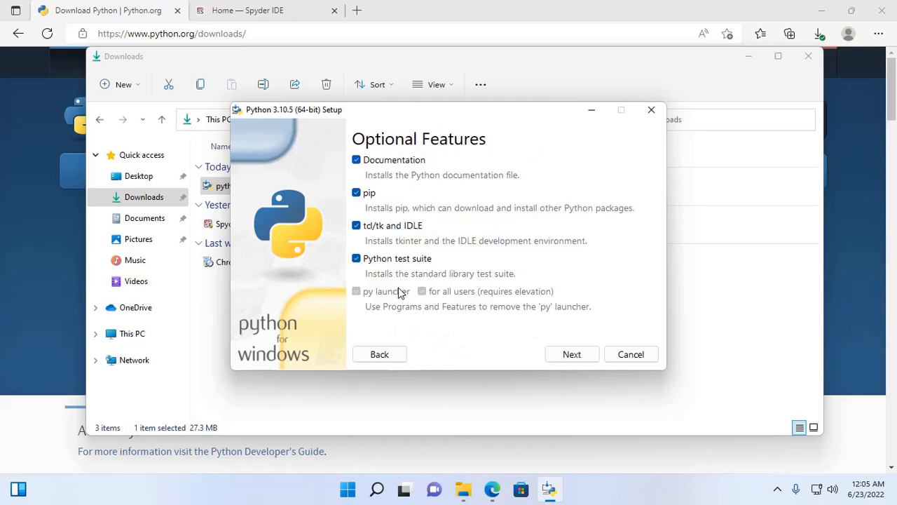
pyautogui.click(572, 354)
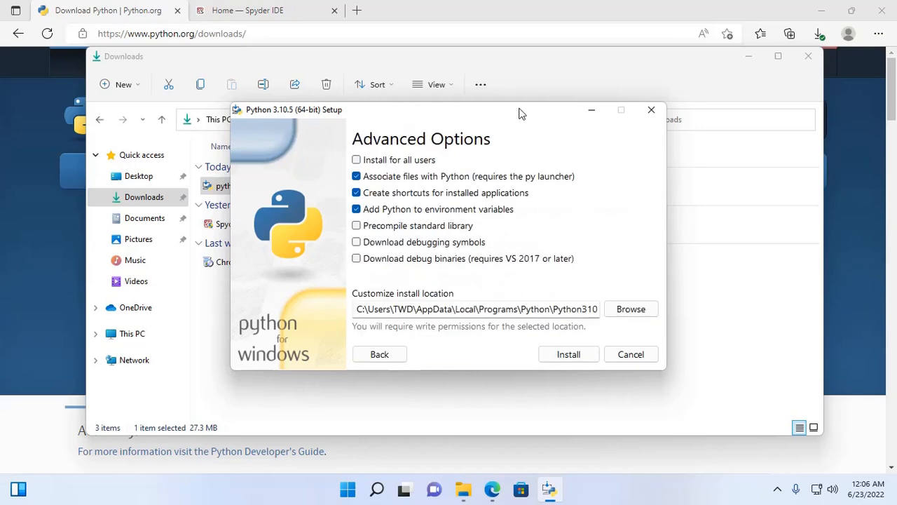
pyautogui.moveTo(399, 164)
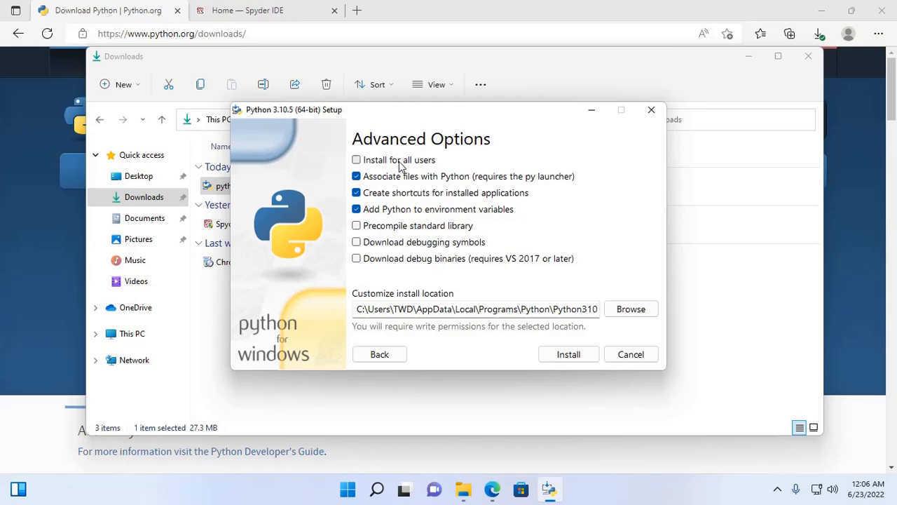
pyautogui.click(356, 160)
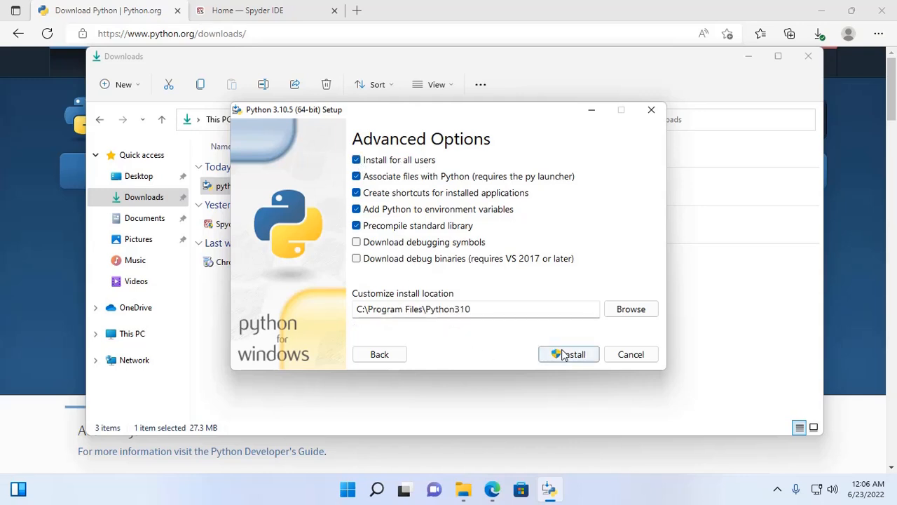
# Install Python 3.10.5 and wait until Setup reports 'Setup was successful'
pyautogui.click(569, 354)
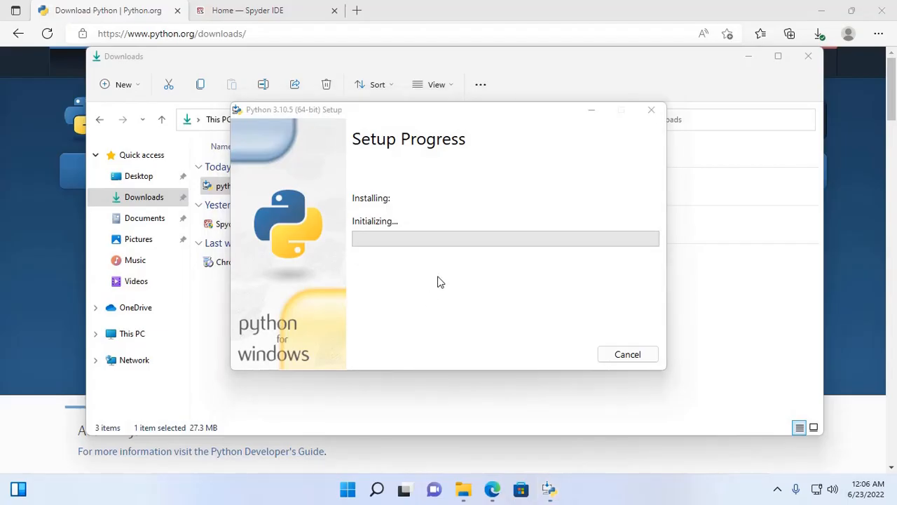
pyautogui.moveTo(450, 311)
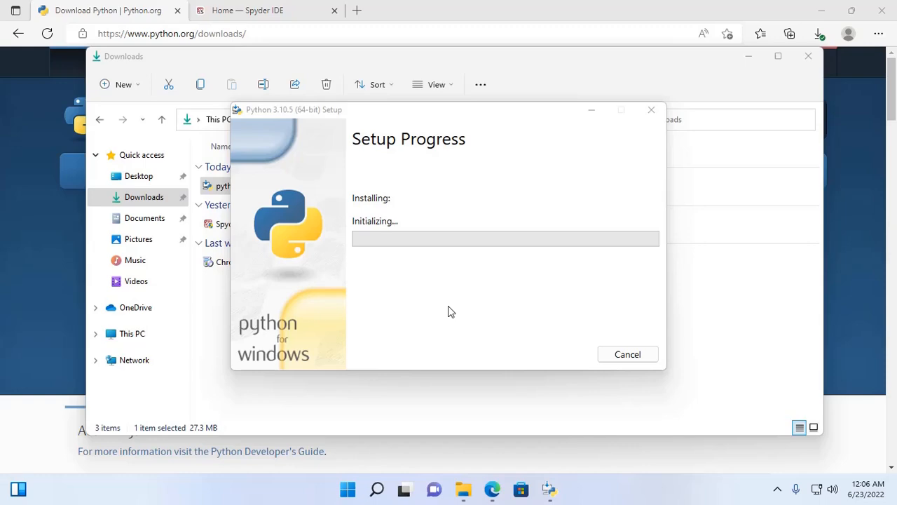
pyautogui.moveTo(460, 292)
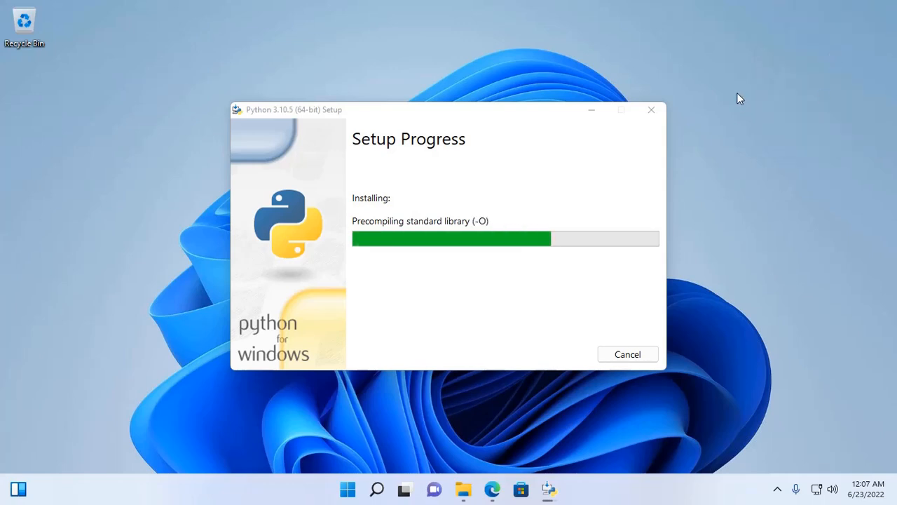
pyautogui.rightClick(740, 98)
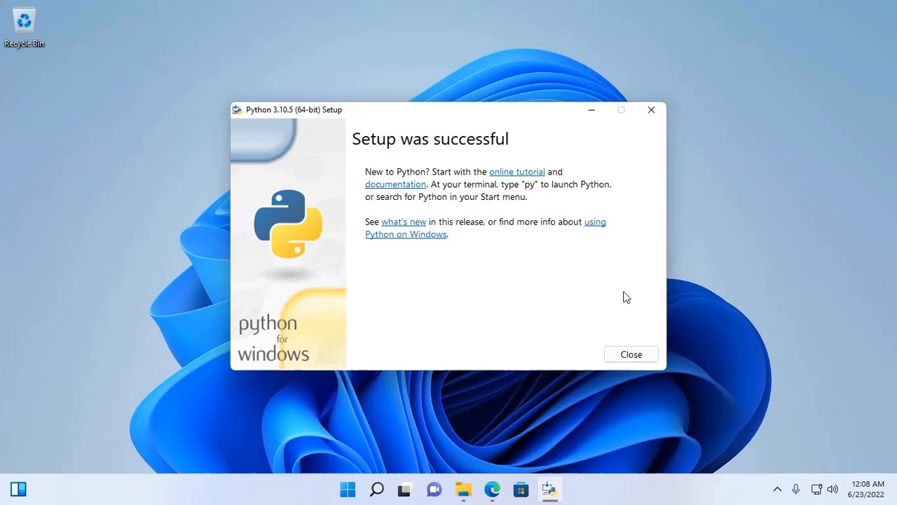
# Run py --version in Command Prompt to confirm Python 3.10.5, then close it
pyautogui.click(348, 489)
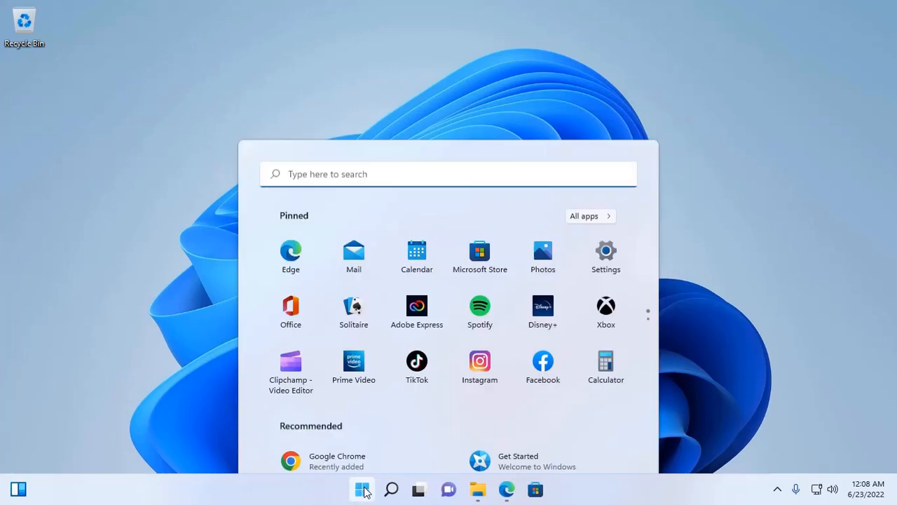
pyautogui.write('cmd')
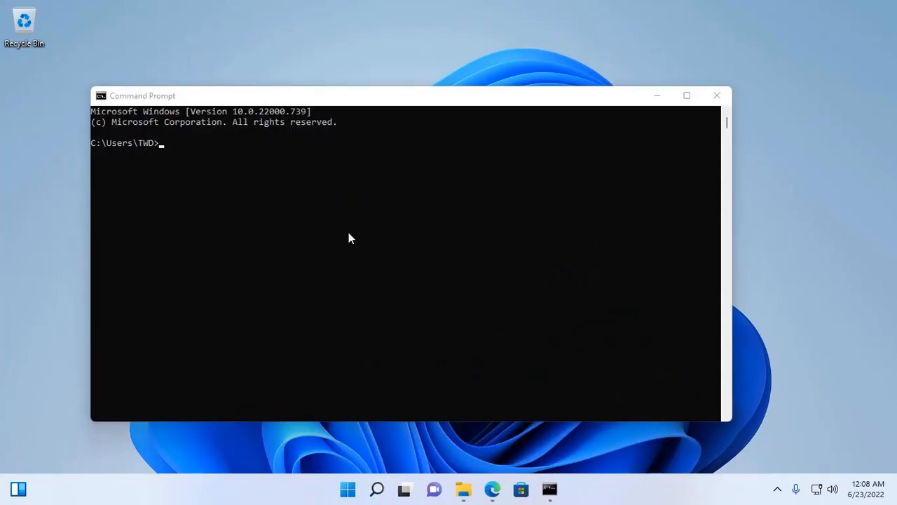
pyautogui.write('py')
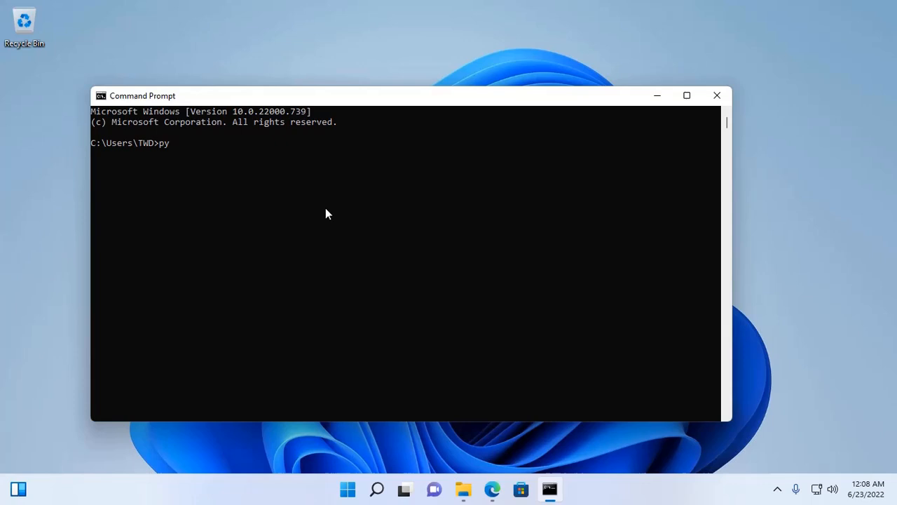
pyautogui.write('--')
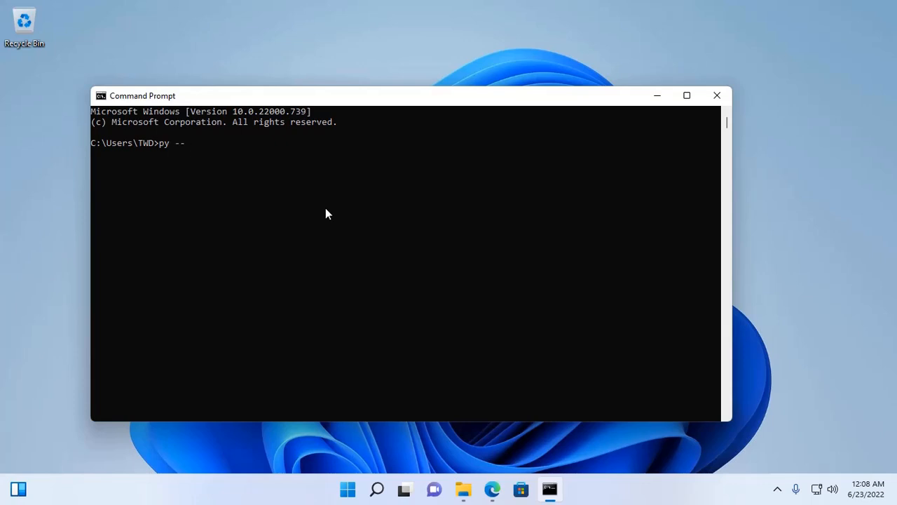
pyautogui.write('version')
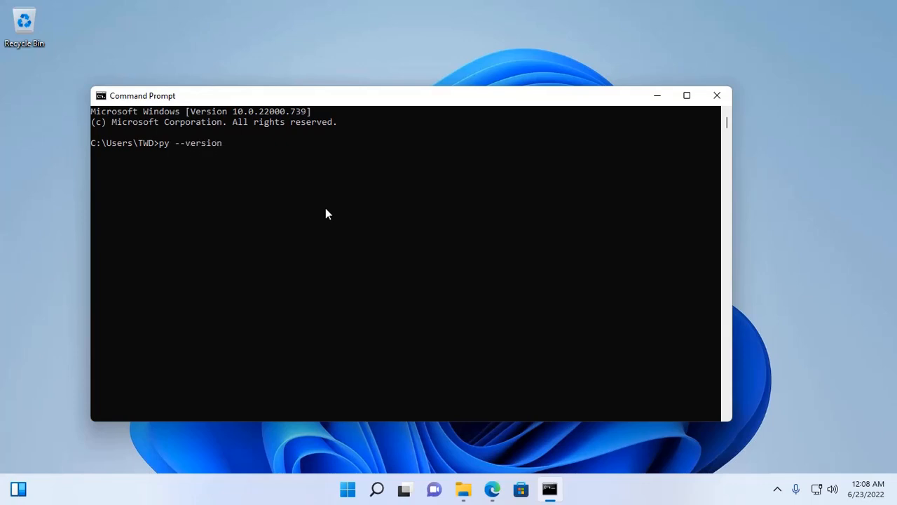
pyautogui.press('Return')
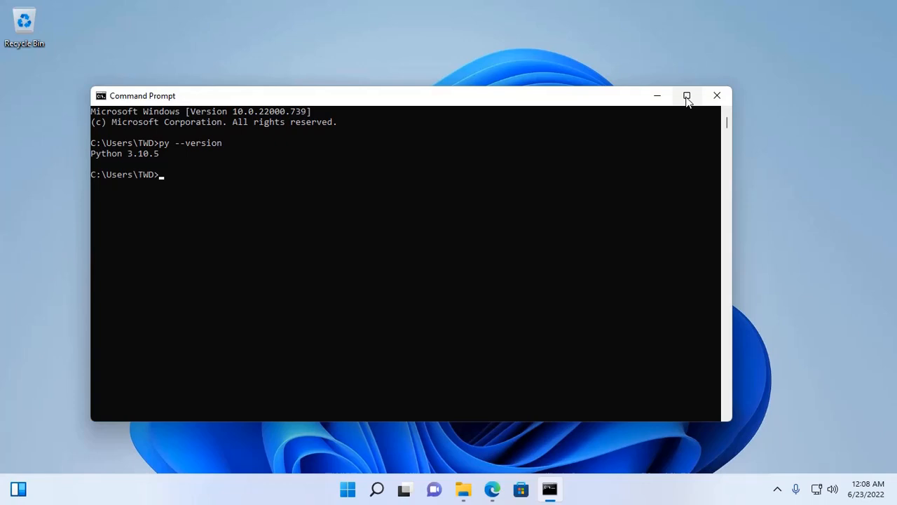
pyautogui.click(687, 96)
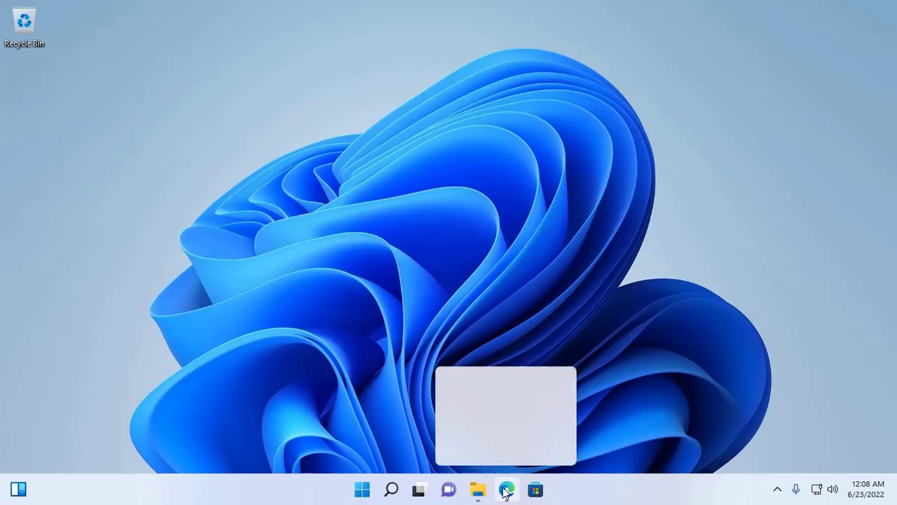
# Bring Edge back and scroll spyder-ide.org to its Download for Windows section
pyautogui.click(507, 489)
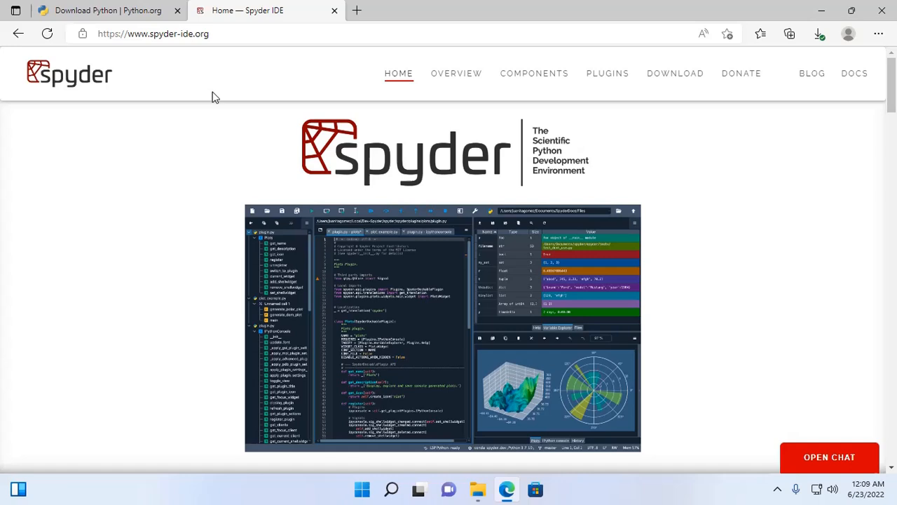
pyautogui.moveTo(213, 49)
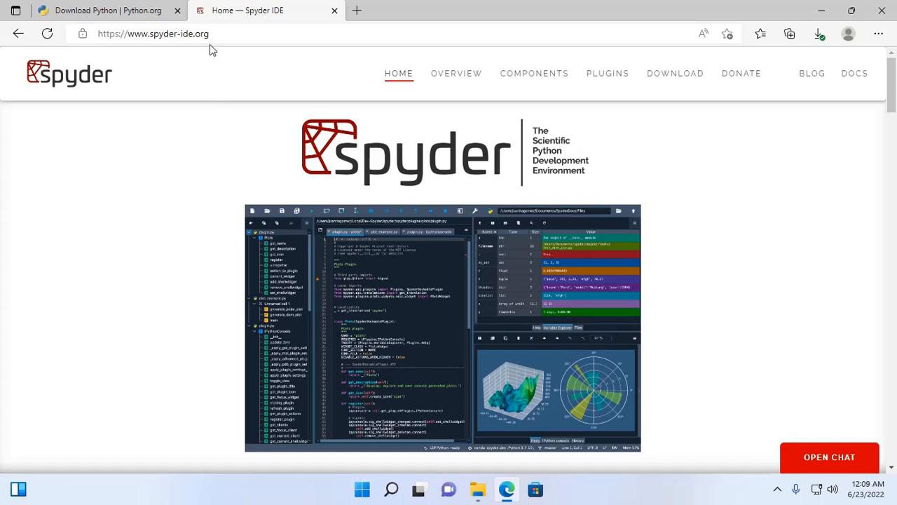
pyautogui.moveTo(184, 143)
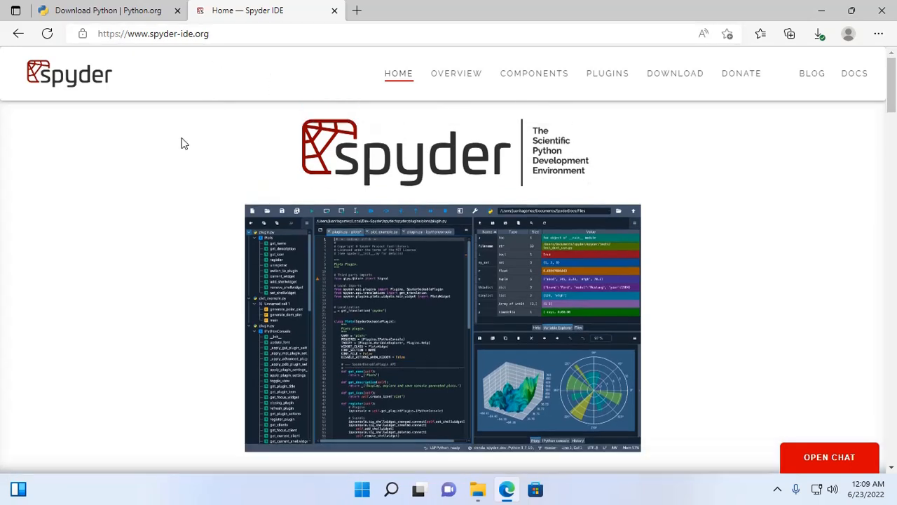
pyautogui.moveTo(675, 73)
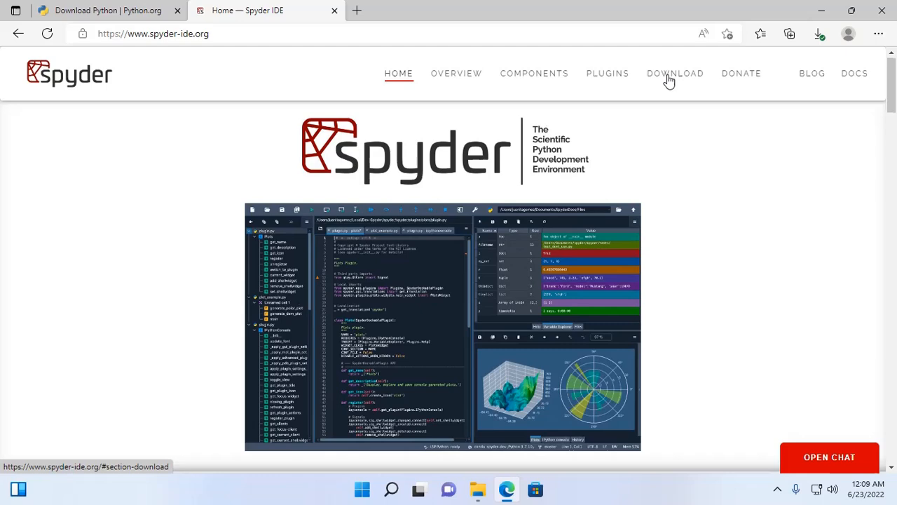
pyautogui.click(674, 73)
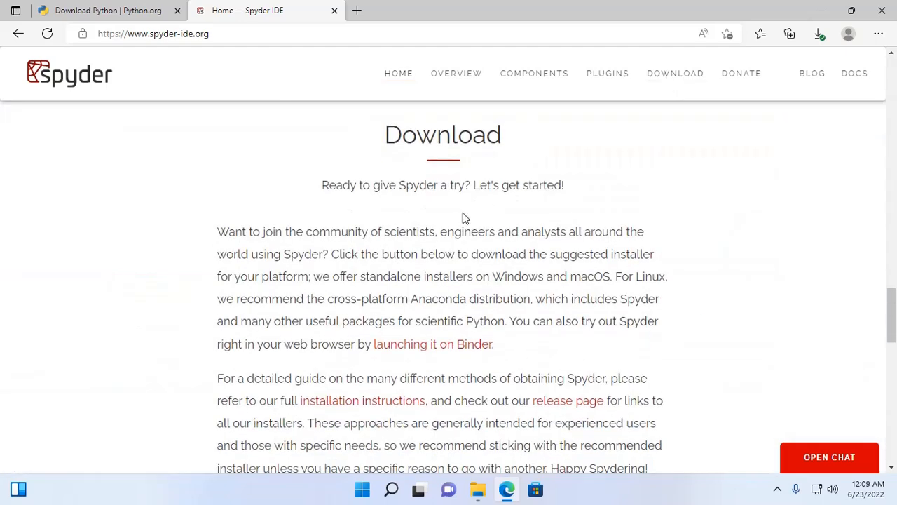
pyautogui.scroll(-3)
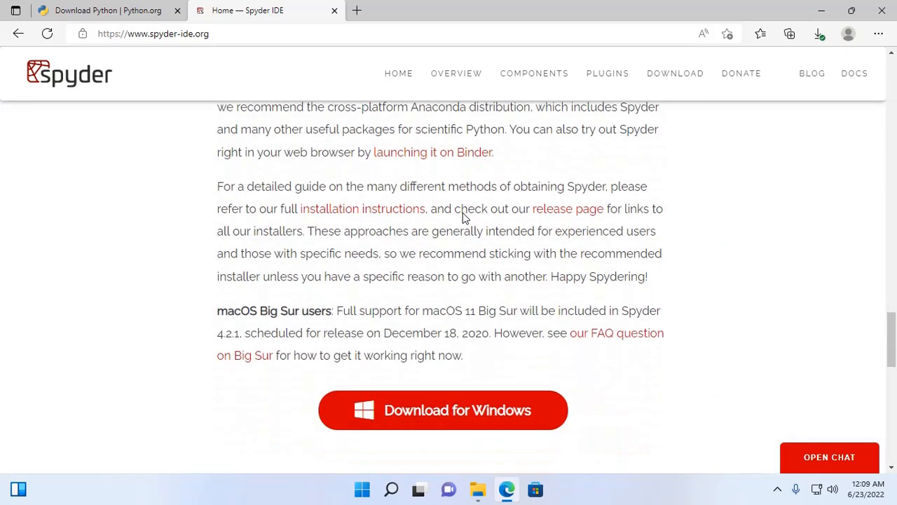
pyautogui.scroll(-3)
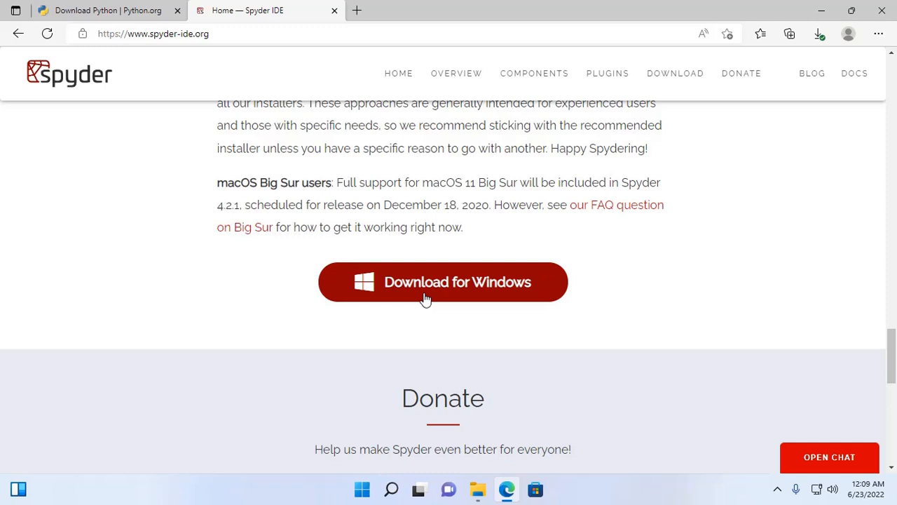
pyautogui.moveTo(467, 288)
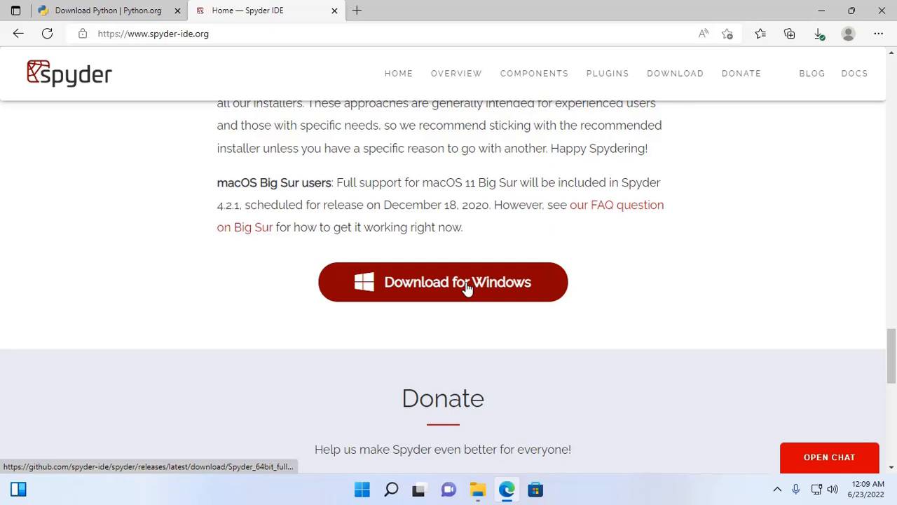
pyautogui.moveTo(849, 5)
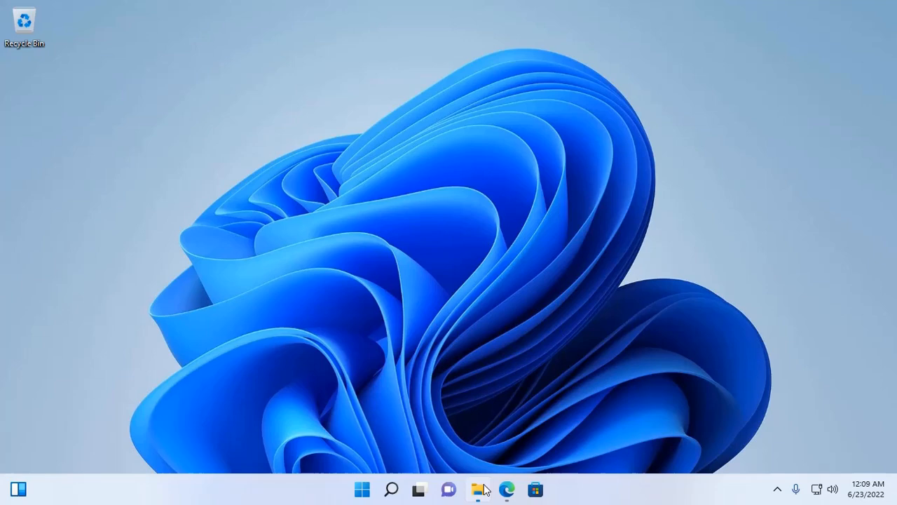
# Launch Spyder_64bit_full from the Downloads folder, then close File Explorer
pyautogui.click(477, 490)
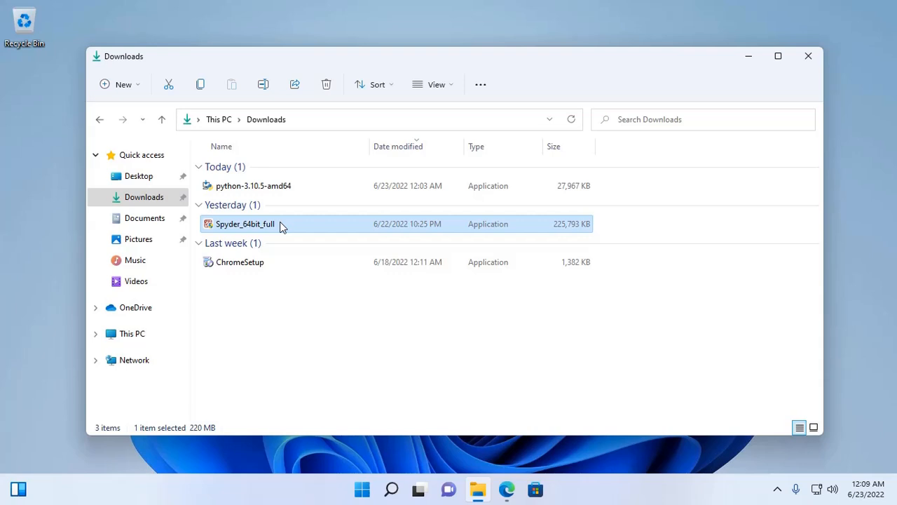
pyautogui.moveTo(773, 91)
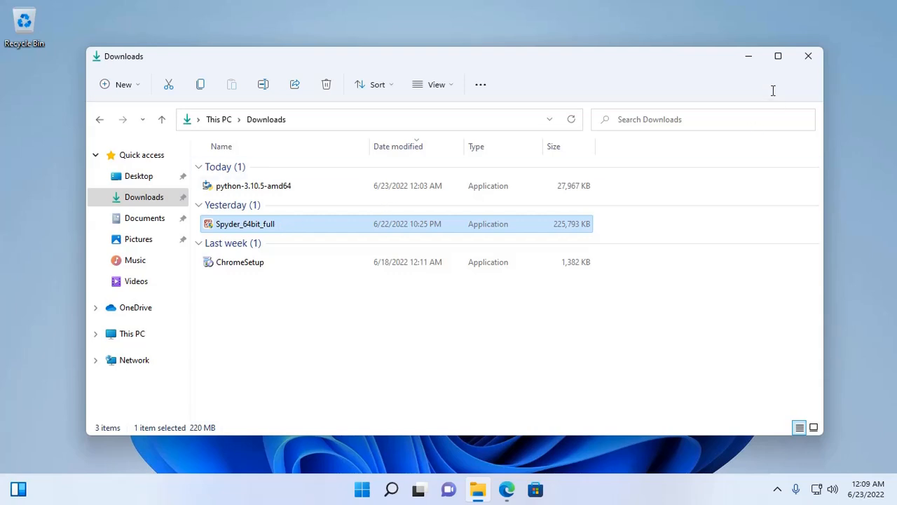
pyautogui.click(808, 55)
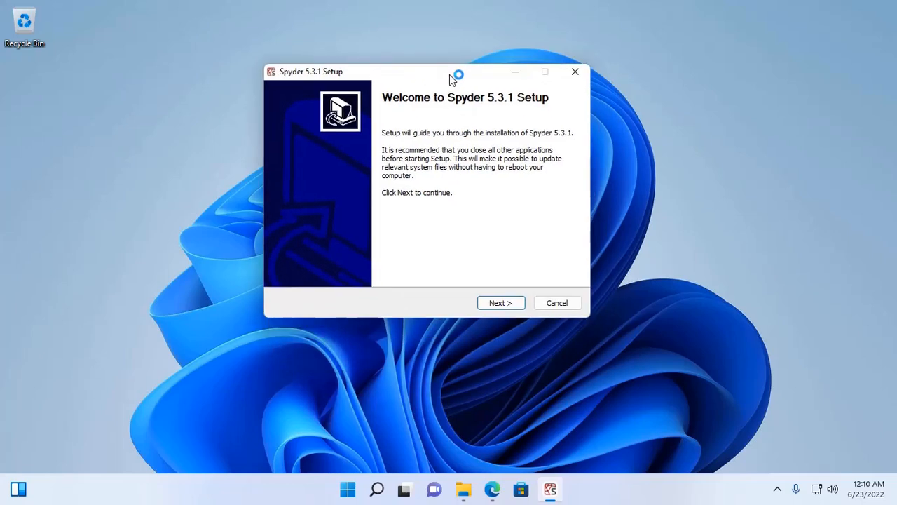
pyautogui.moveTo(461, 214)
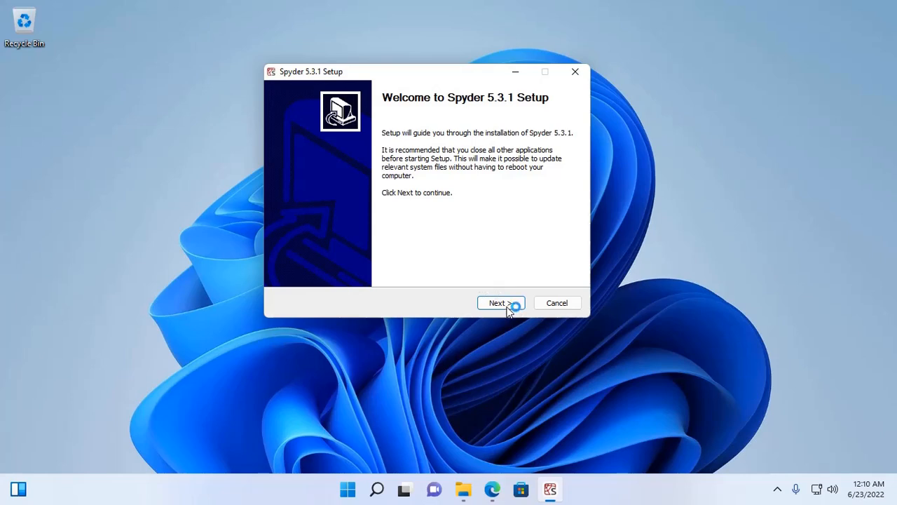
# Accept the MIT License and choose 'Install for anyone using this computer'
pyautogui.click(498, 302)
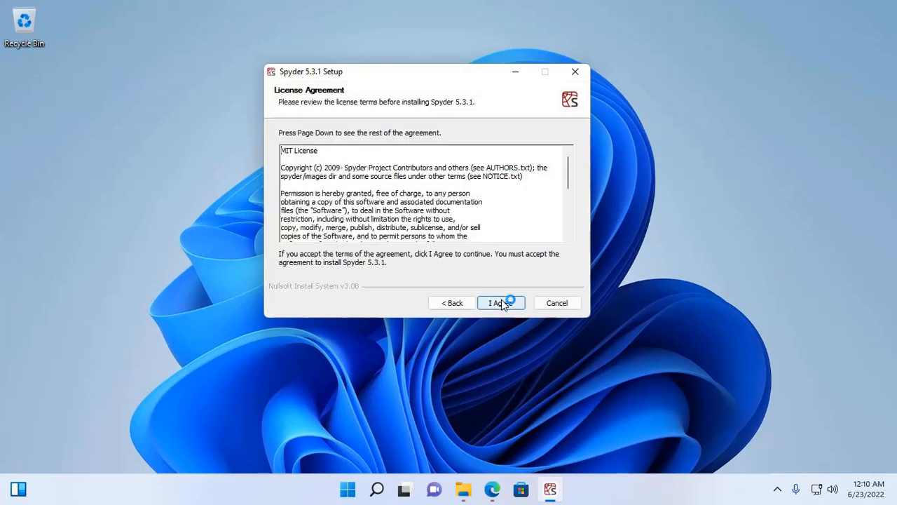
pyautogui.moveTo(429, 145)
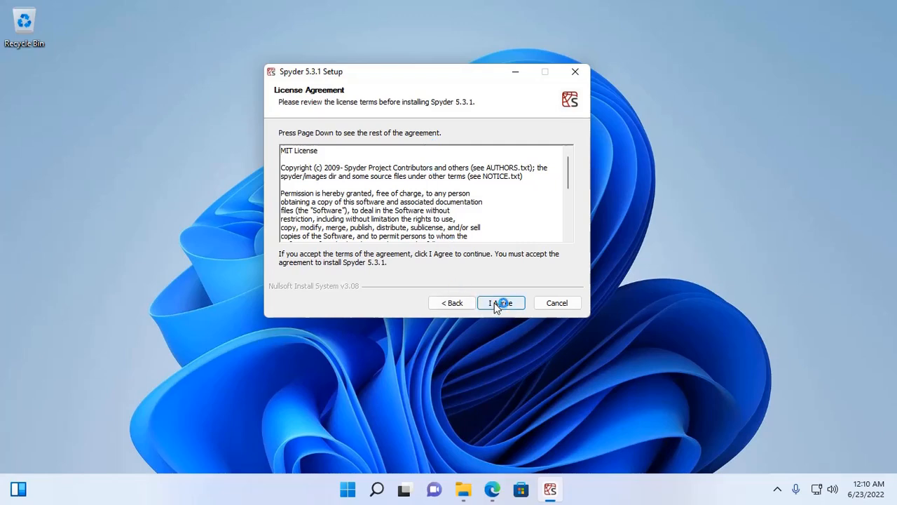
pyautogui.click(501, 302)
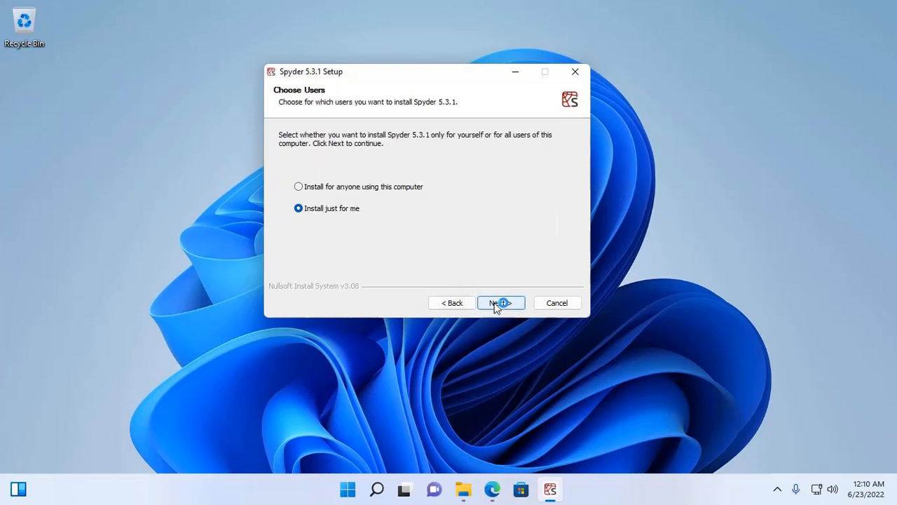
pyautogui.click(501, 302)
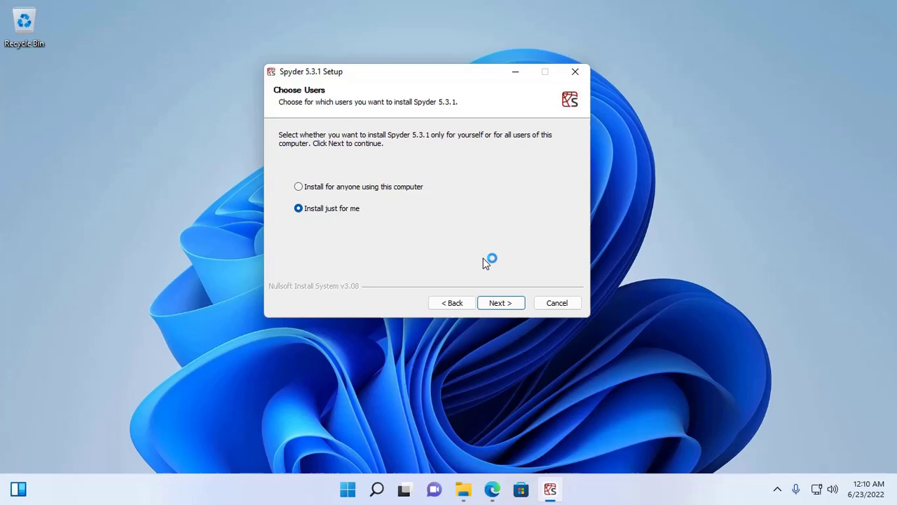
pyautogui.moveTo(395, 266)
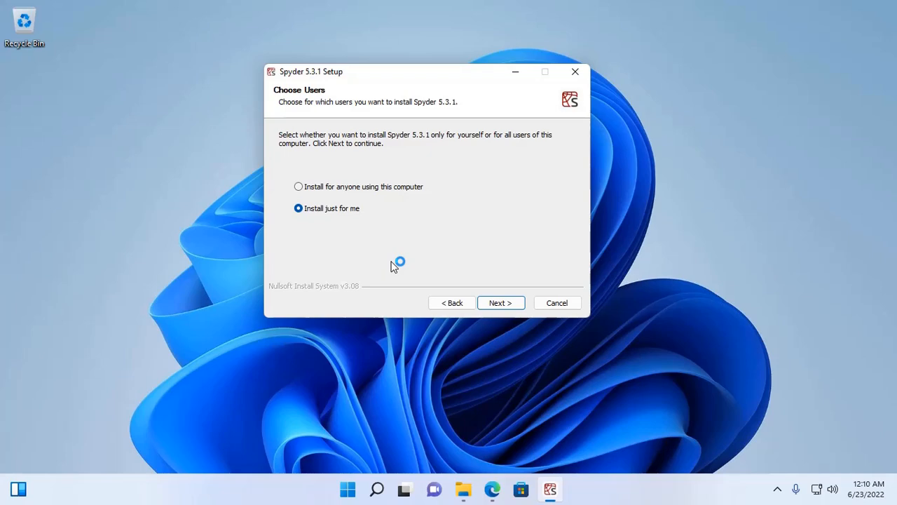
pyautogui.click(299, 187)
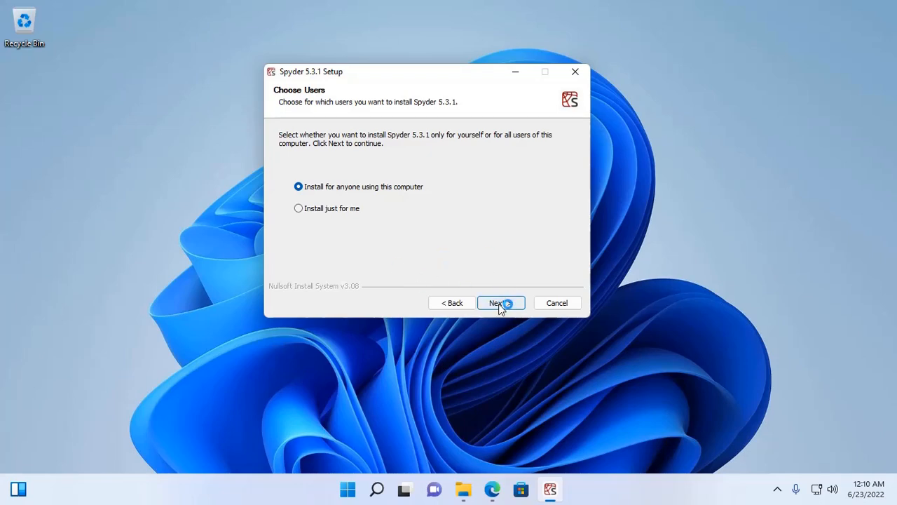
pyautogui.click(497, 302)
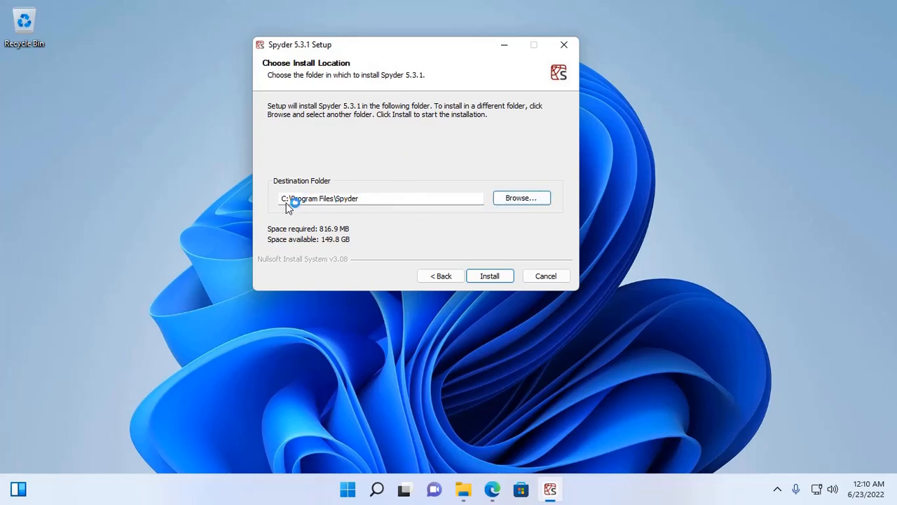
pyautogui.moveTo(343, 205)
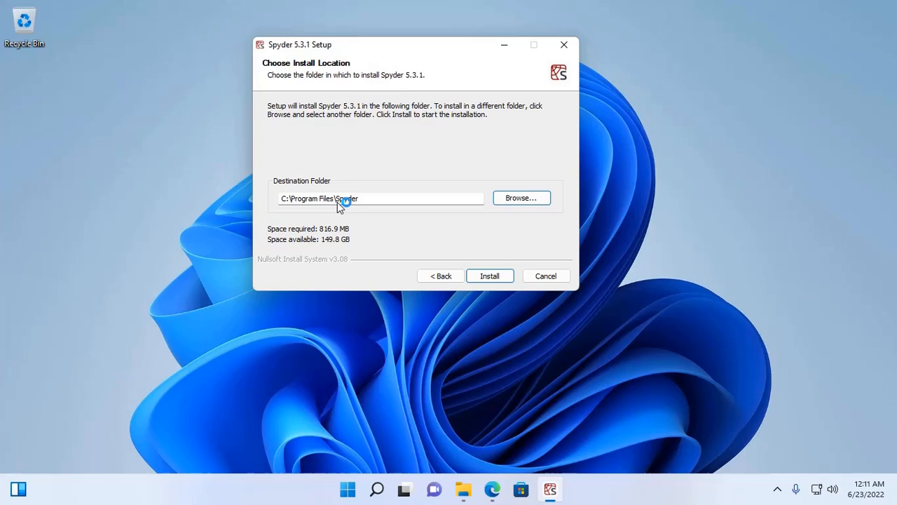
pyautogui.moveTo(506, 270)
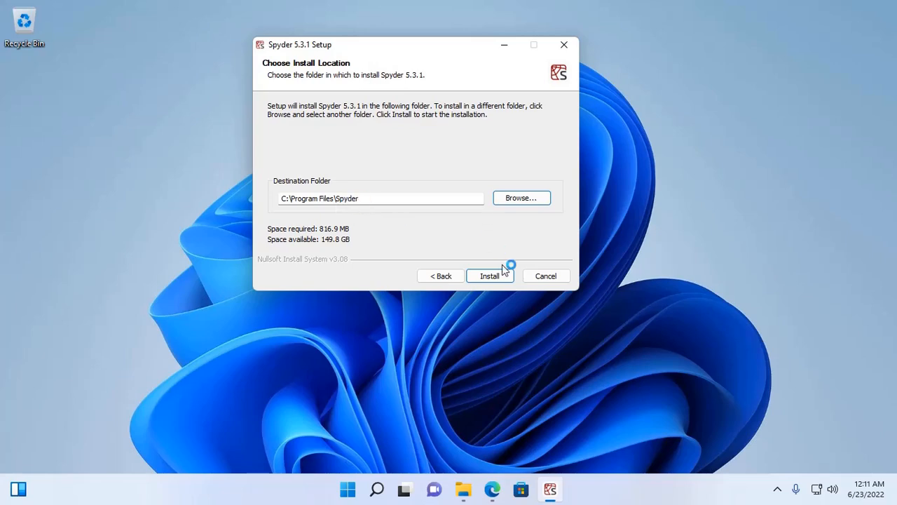
# Install Spyder 5.3.1 into C:\Program Files\Spyder until the Completing page appears
pyautogui.click(489, 276)
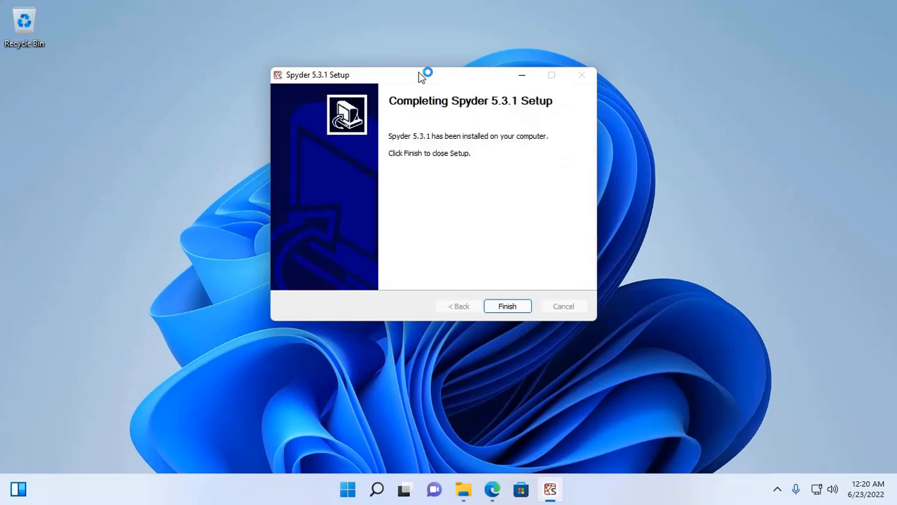
pyautogui.moveTo(448, 91)
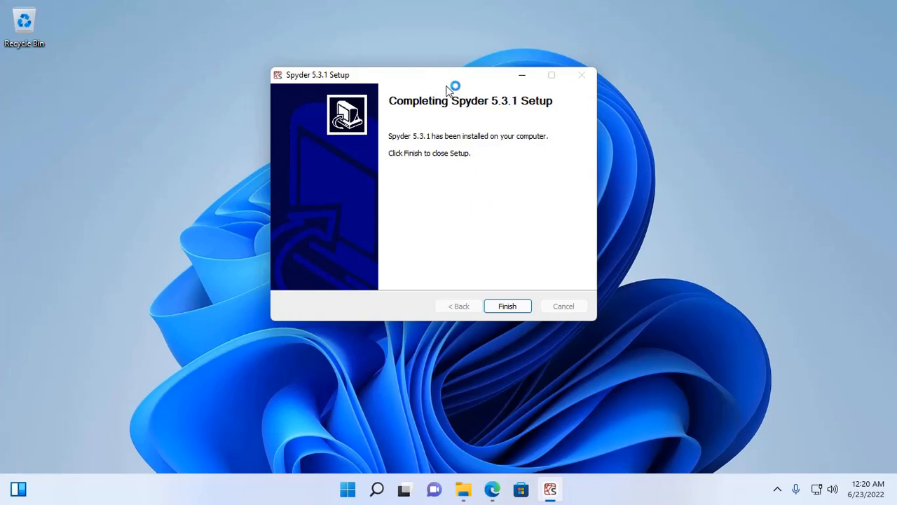
pyautogui.moveTo(445, 86)
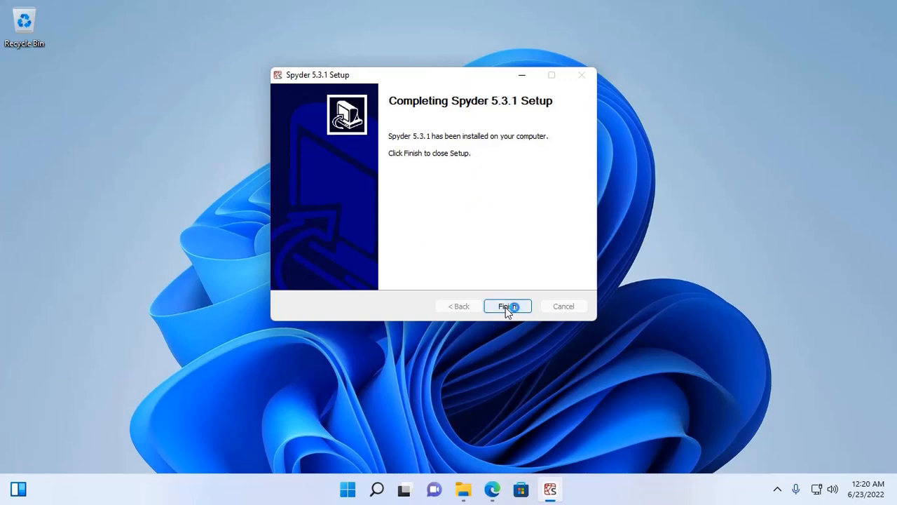
# Finish and close the completed Spyder 5.3.1 setup wizard
pyautogui.click(506, 306)
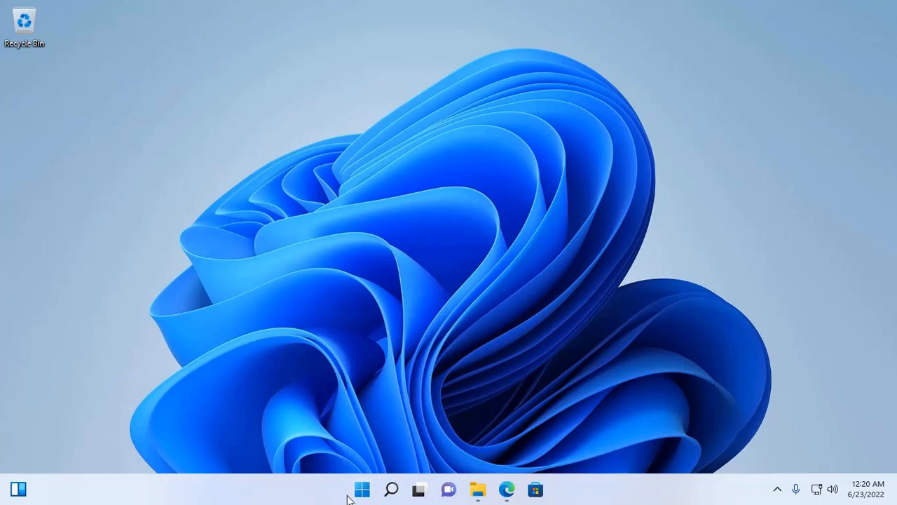
# Search 'spyder' from the Start menu and launch the Spyder app
pyautogui.click(362, 489)
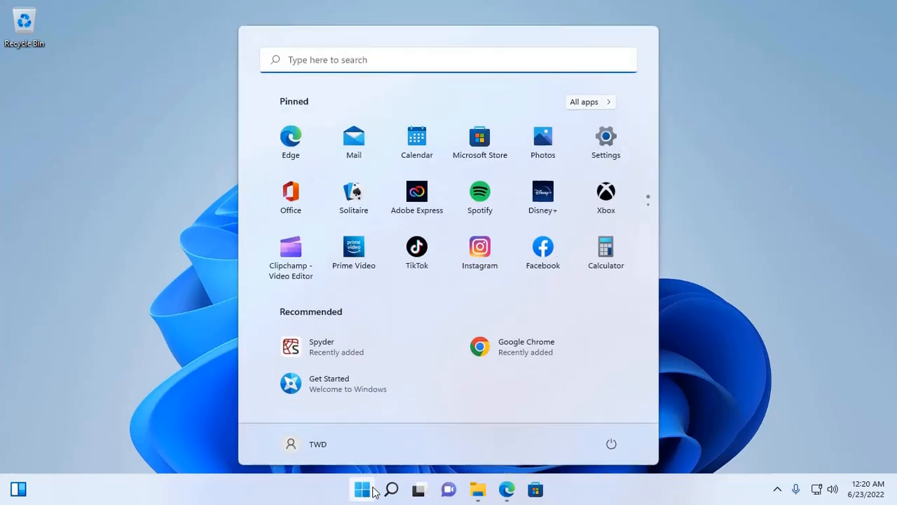
pyautogui.write('s')
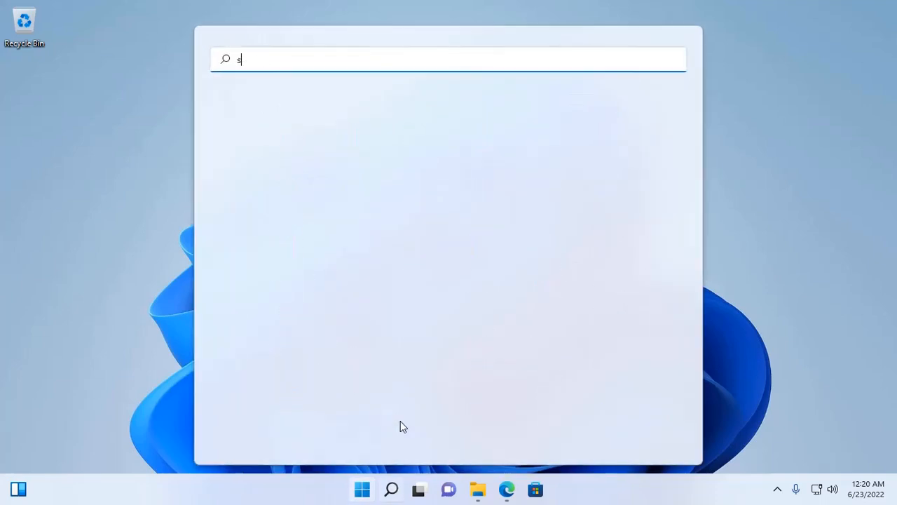
pyautogui.write('pyder')
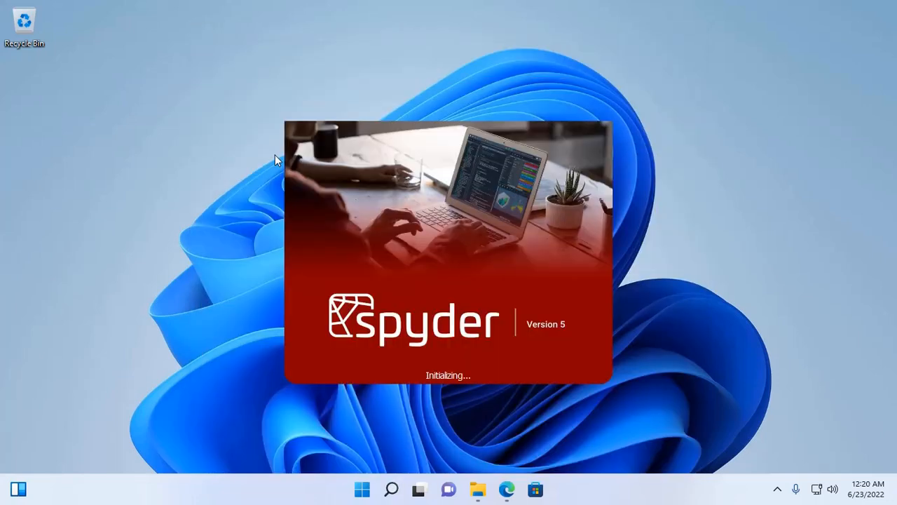
pyautogui.moveTo(365, 25)
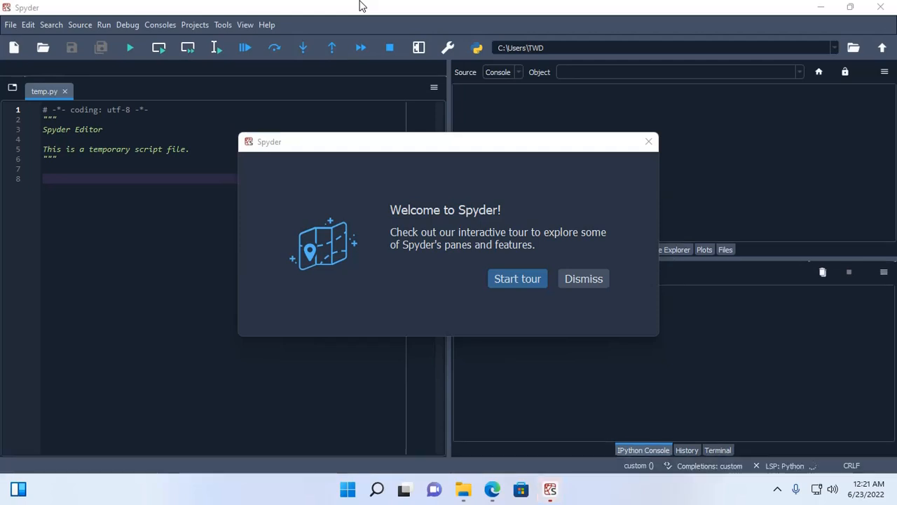
pyautogui.moveTo(630, 234)
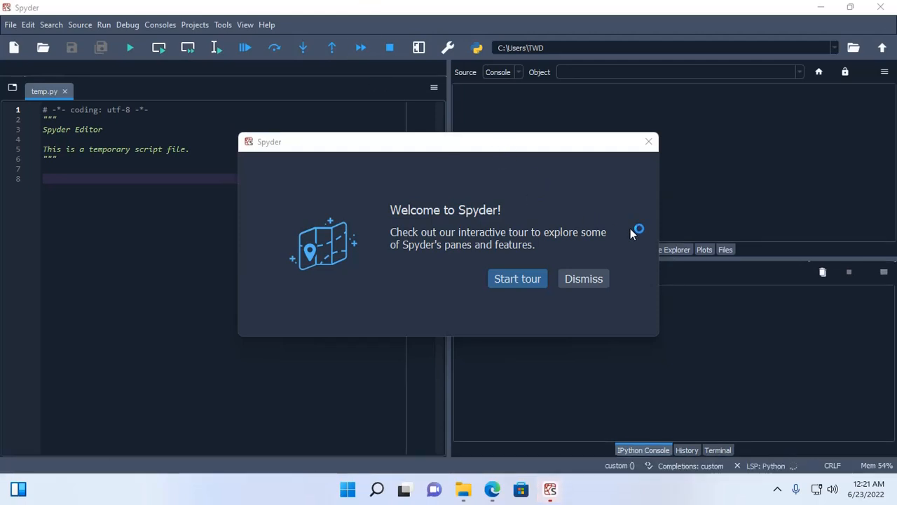
# Dismiss the Spyder welcome tour offer, then open and close the Tools menu
pyautogui.click(583, 278)
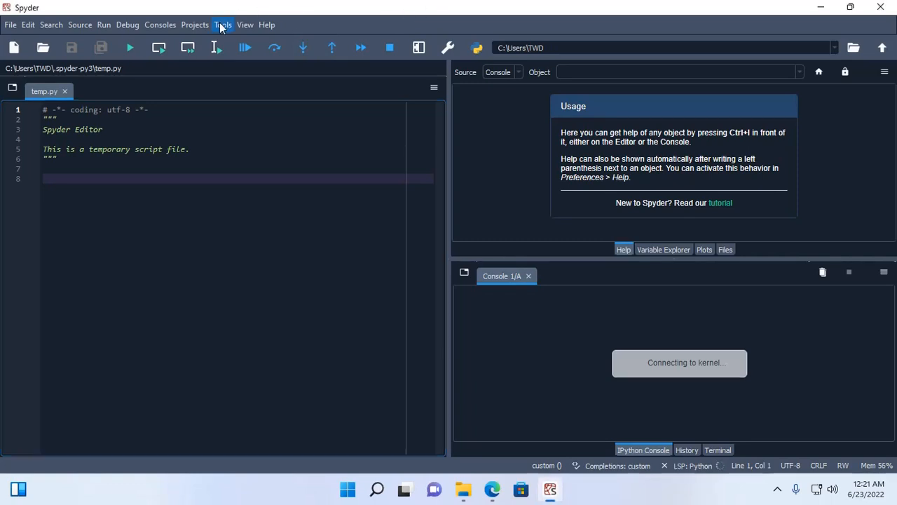
pyautogui.click(223, 24)
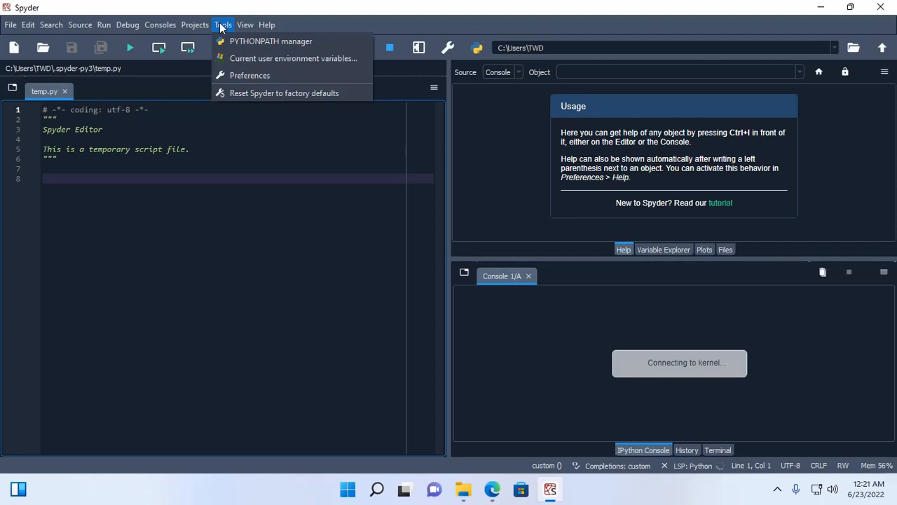
pyautogui.click(343, 152)
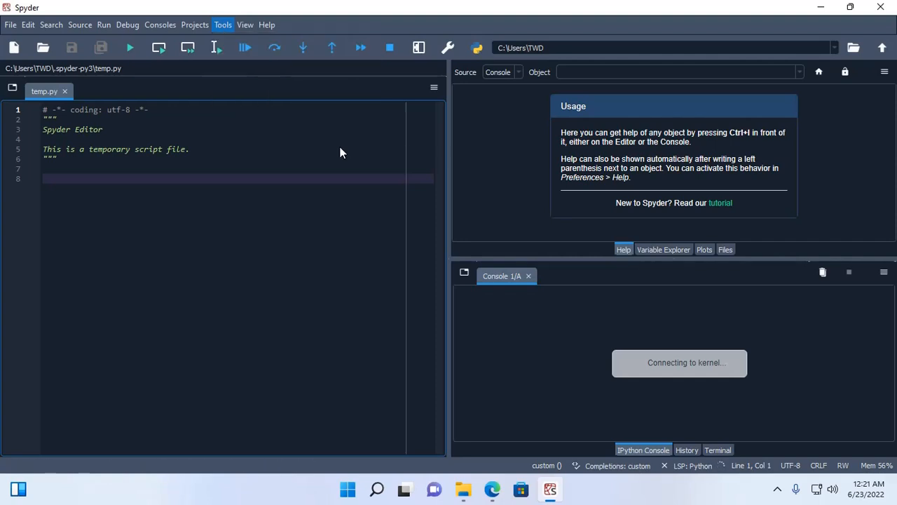
# Open Preferences on the Python interpreter page and select 'Use the following Python interpreter'
pyautogui.click(222, 24)
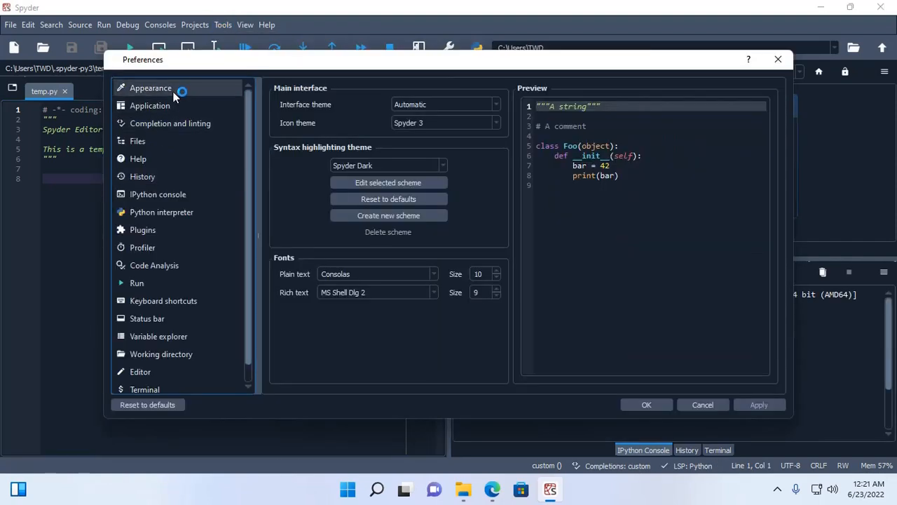
pyautogui.click(162, 212)
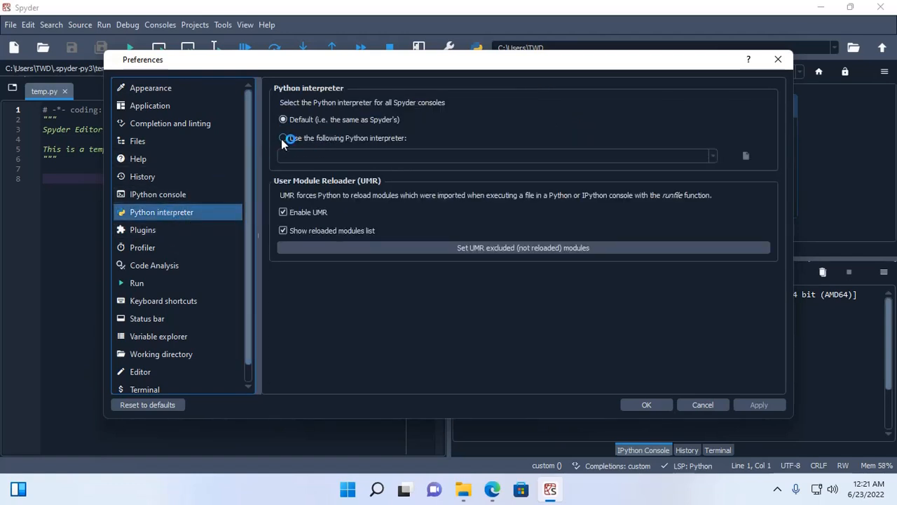
pyautogui.click(283, 138)
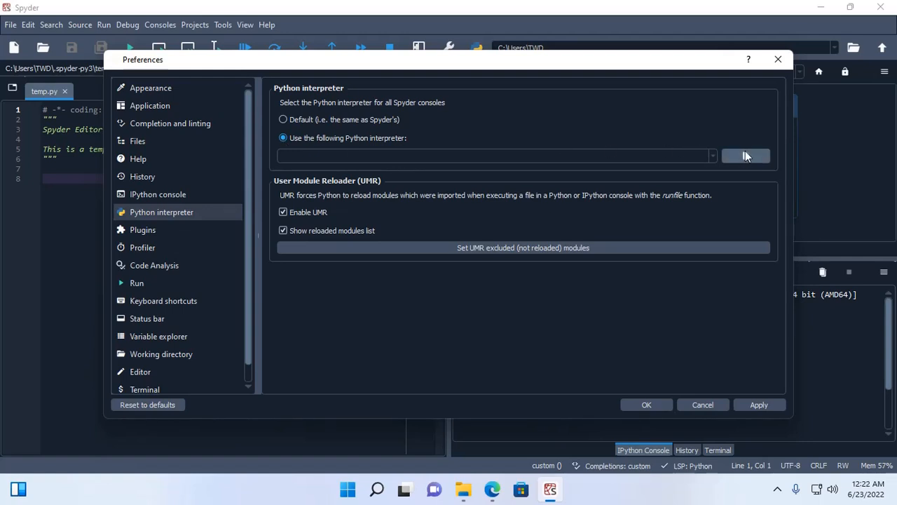
pyautogui.moveTo(745, 156)
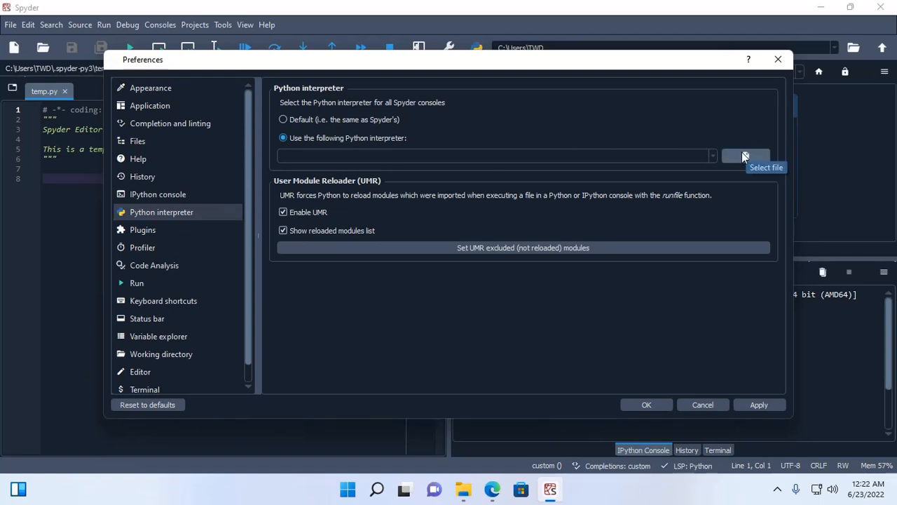
# Browse to C:/Program Files/Python310 and choose python.exe as the custom interpreter
pyautogui.click(745, 155)
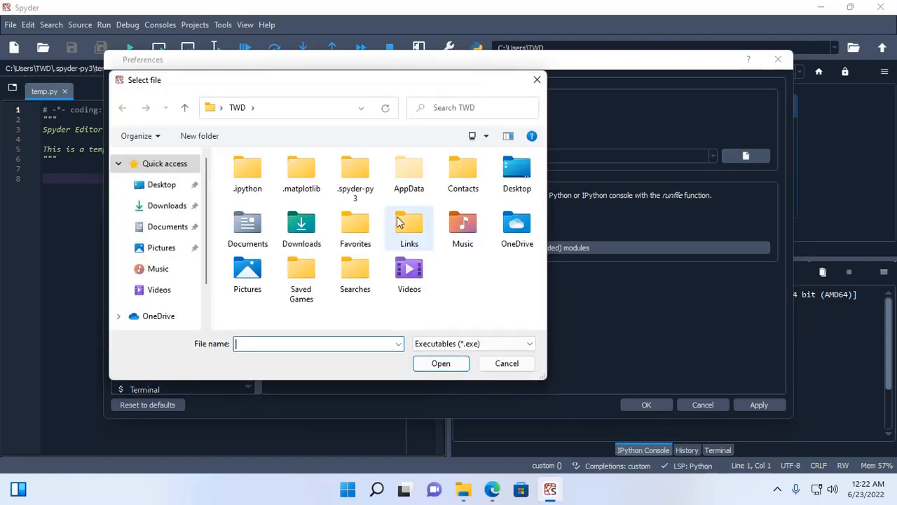
pyautogui.moveTo(284, 312)
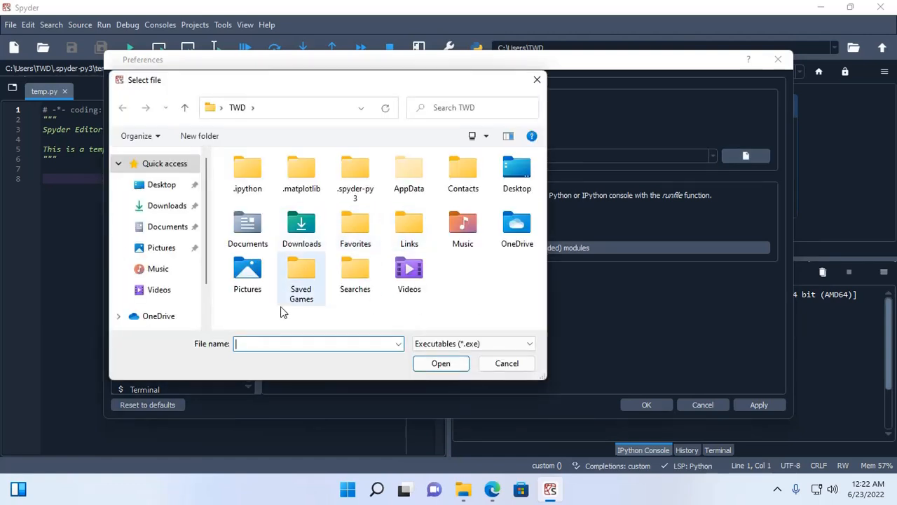
pyautogui.moveTo(267, 302)
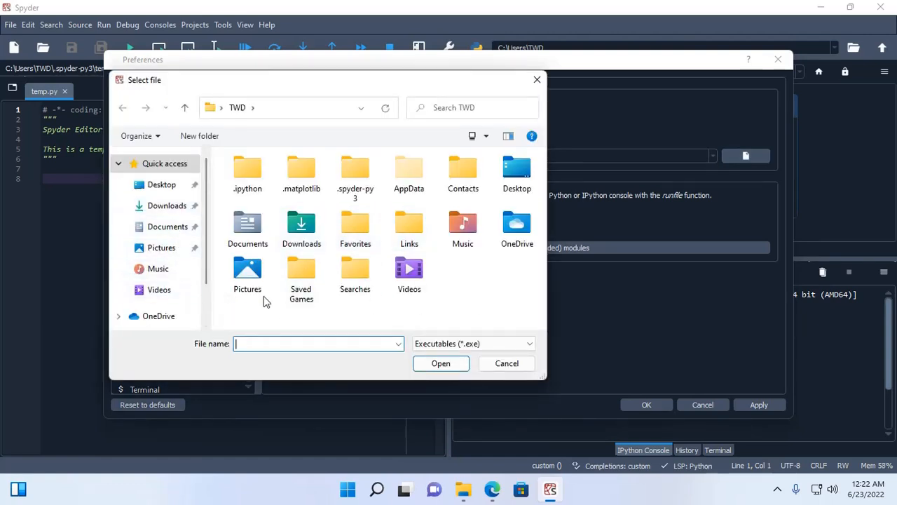
pyautogui.scroll(-3)
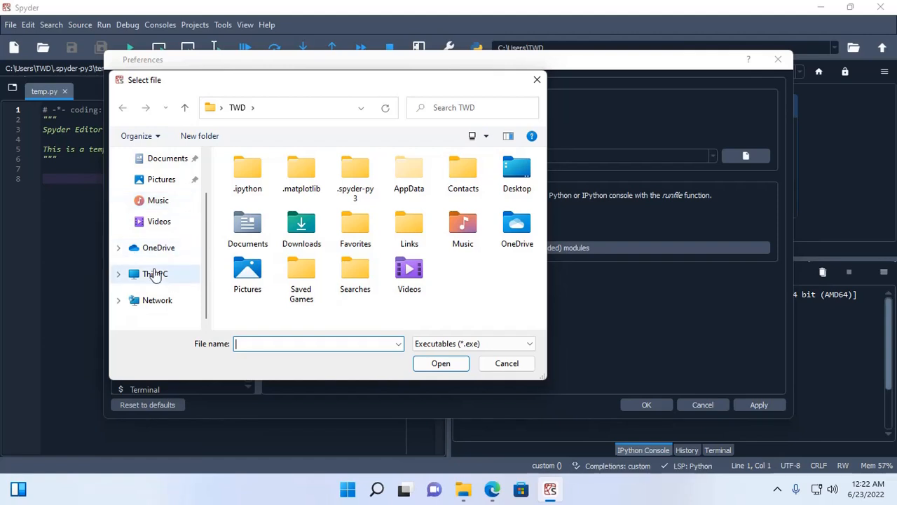
pyautogui.click(155, 274)
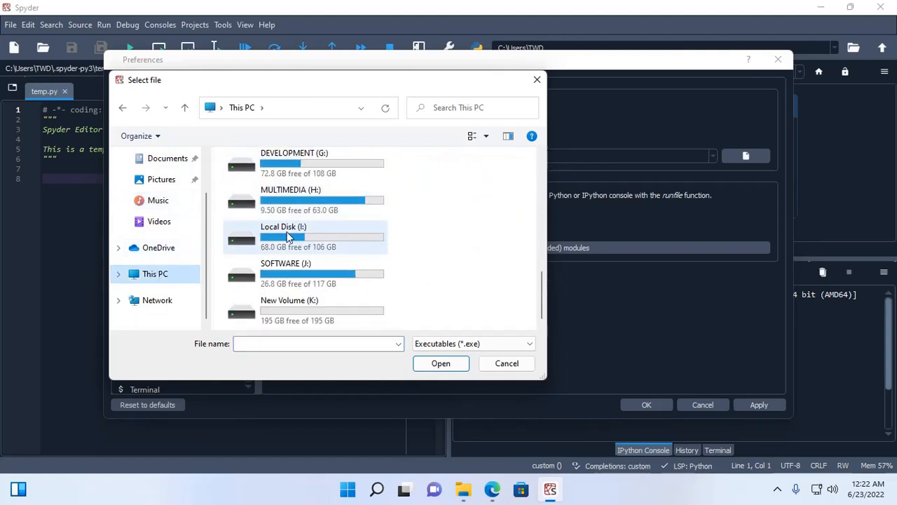
pyautogui.scroll(3)
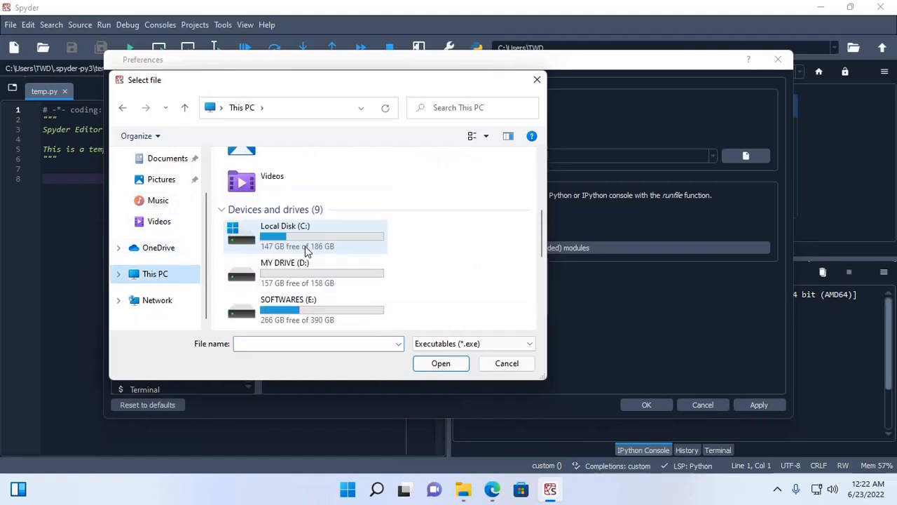
pyautogui.doubleClick(285, 235)
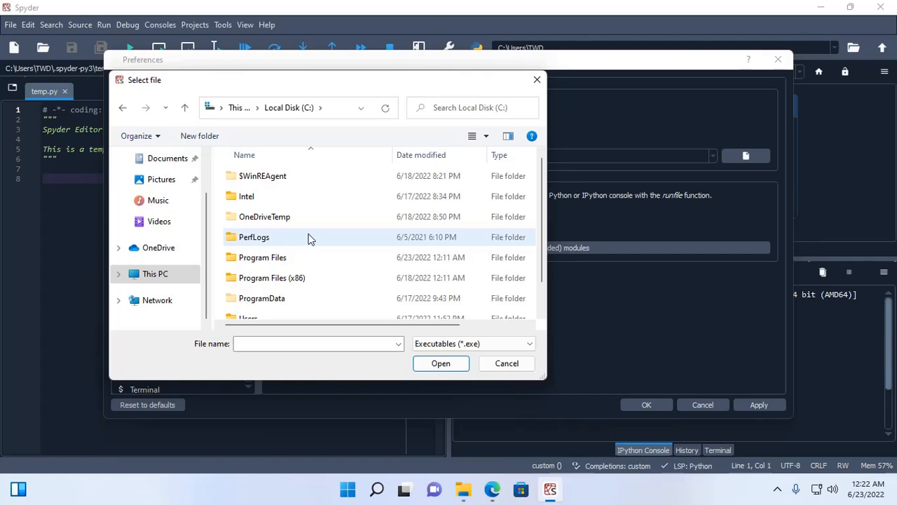
pyautogui.doubleClick(262, 258)
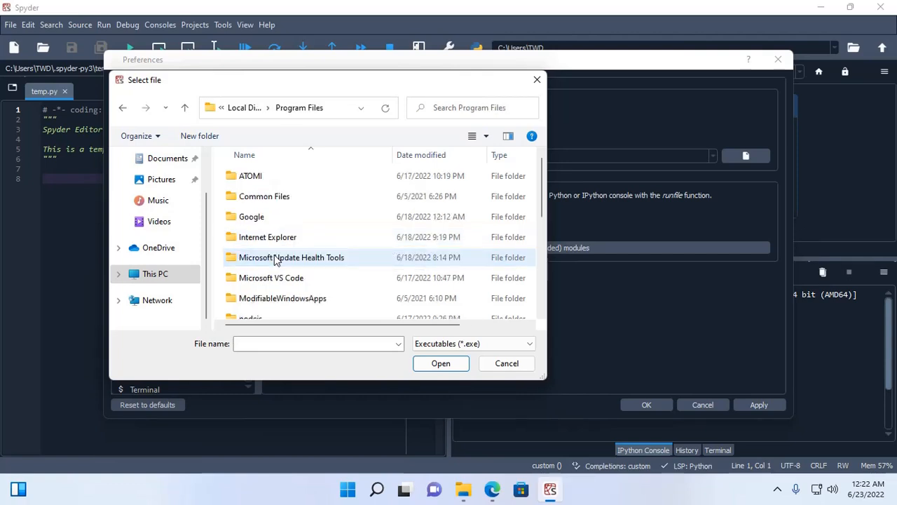
pyautogui.scroll(-3)
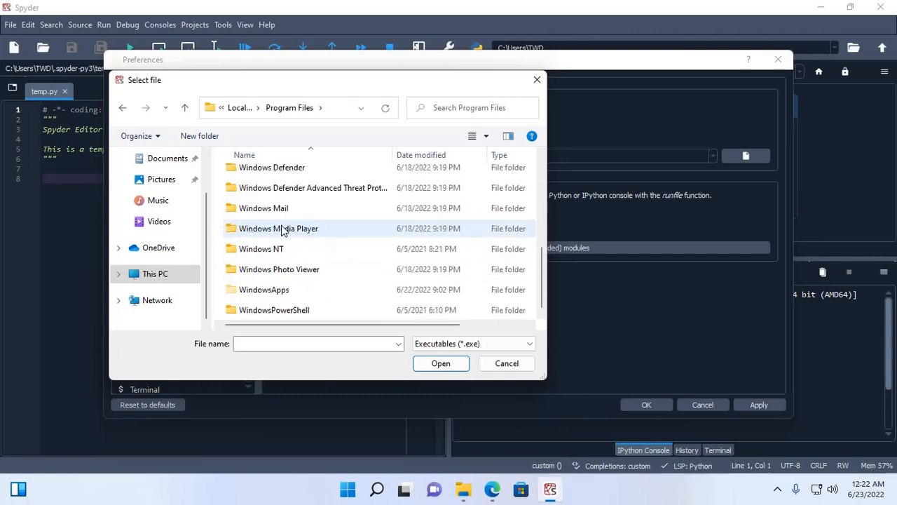
pyautogui.scroll(3)
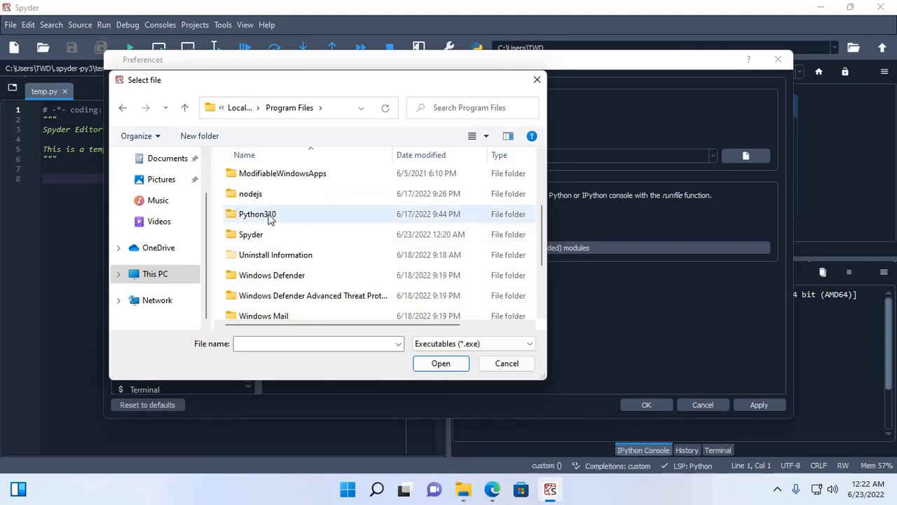
pyautogui.doubleClick(258, 214)
pyautogui.write('python')
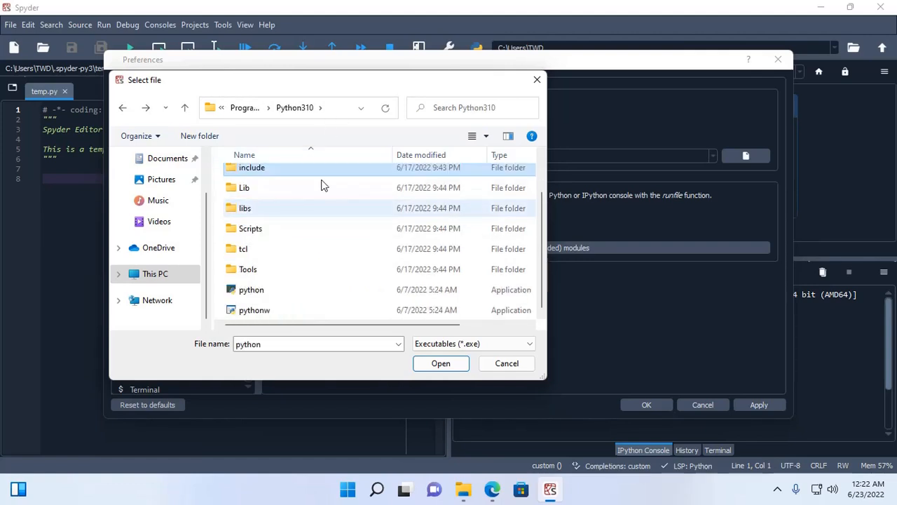
pyautogui.click(251, 290)
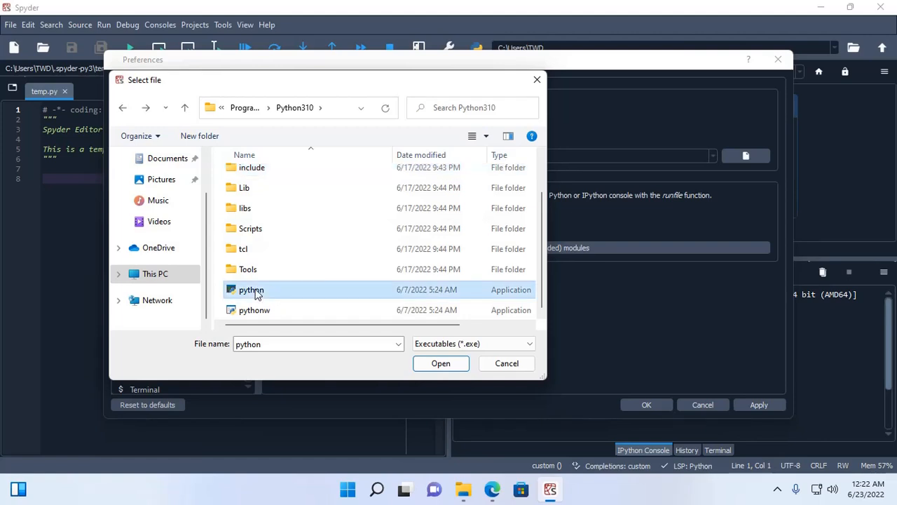
pyautogui.moveTo(308, 293)
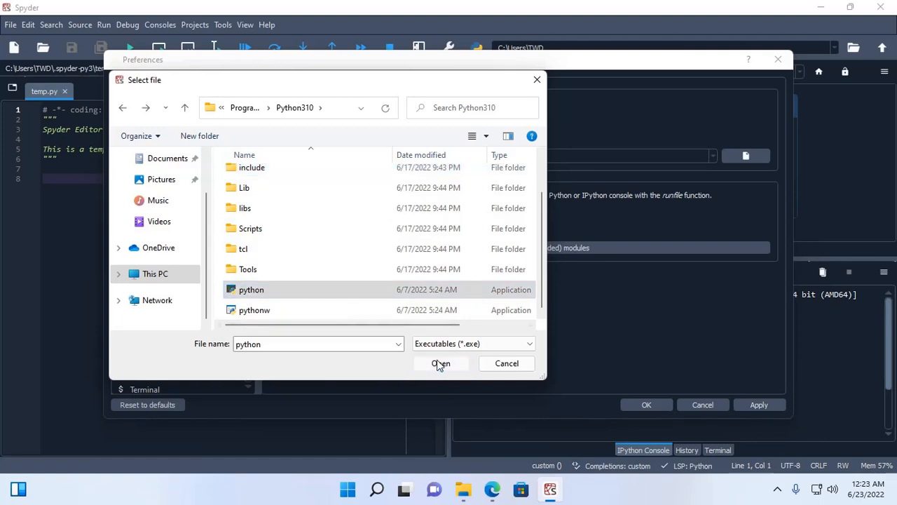
pyautogui.click(441, 363)
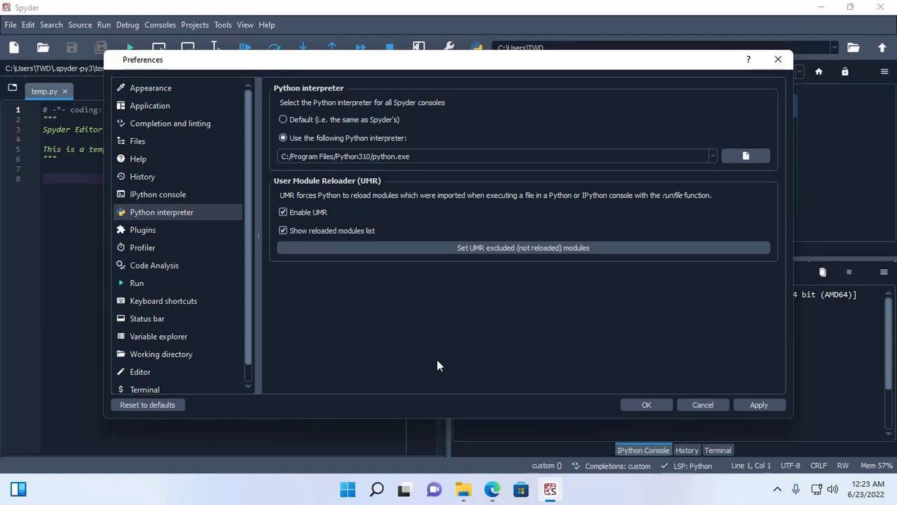
pyautogui.moveTo(432, 320)
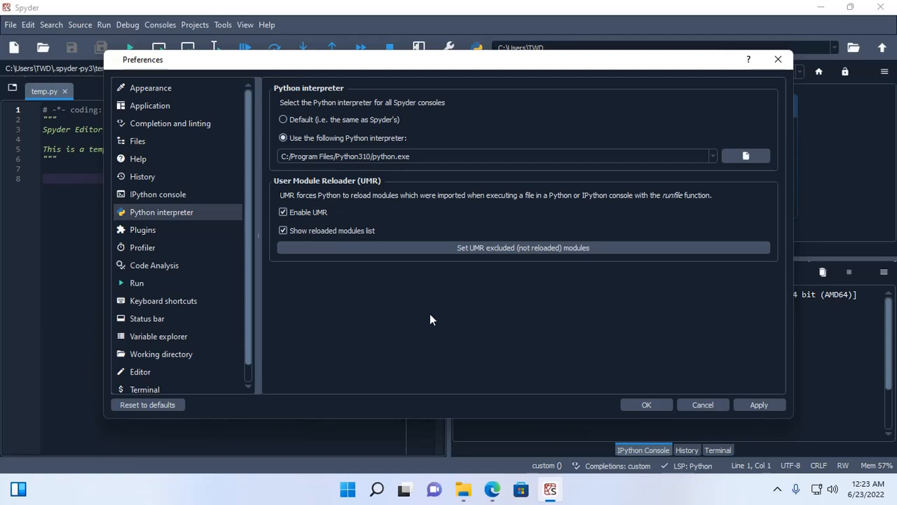
pyautogui.moveTo(755, 397)
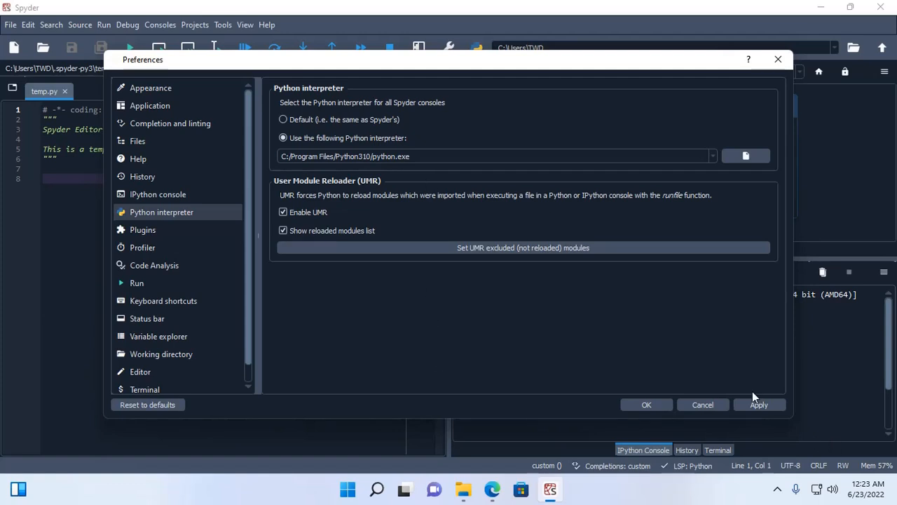
# Apply the custom Python 3.10.5 interpreter setting and close Preferences with OK
pyautogui.click(759, 405)
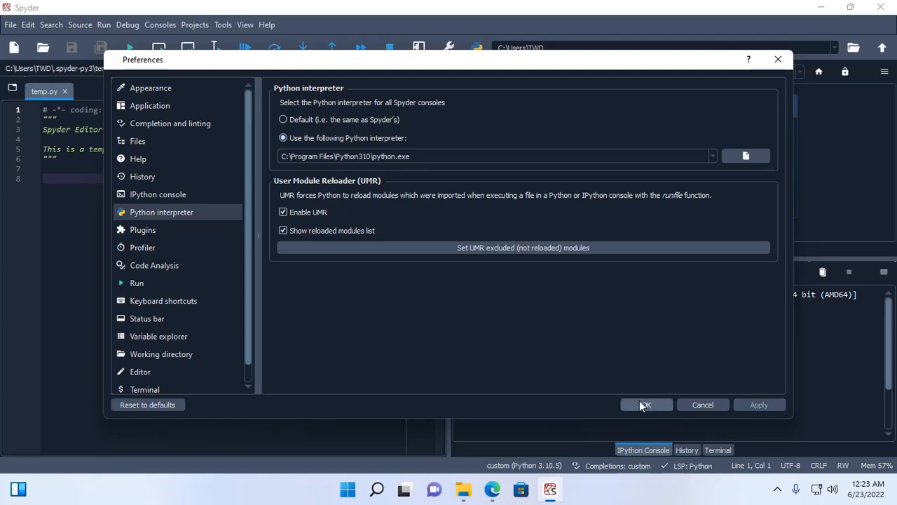
pyautogui.click(645, 404)
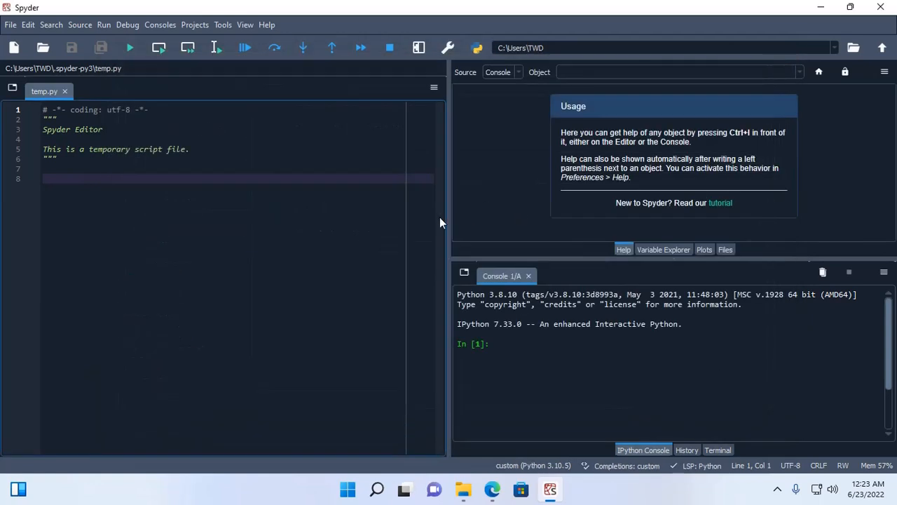
# Replace temp.py's template code with the single line print("Hello World!"); and save
pyautogui.click(56, 158)
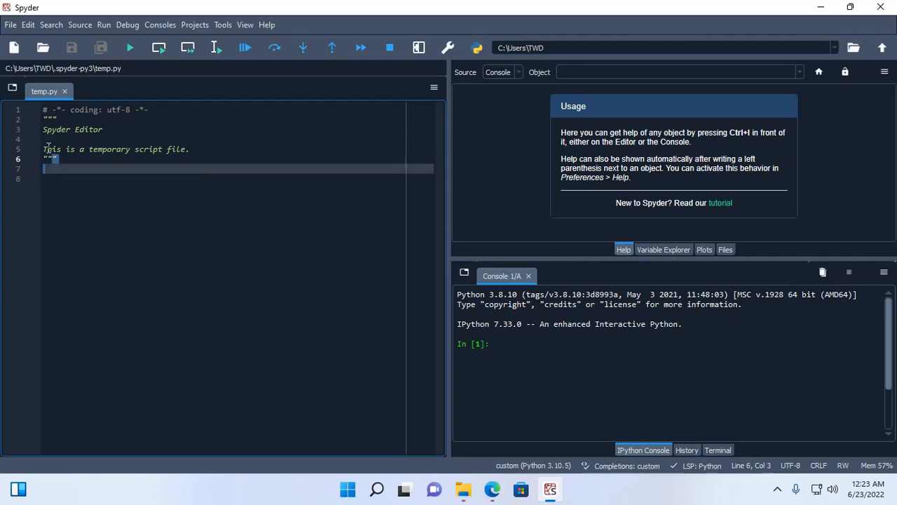
pyautogui.press('ctrl+a')
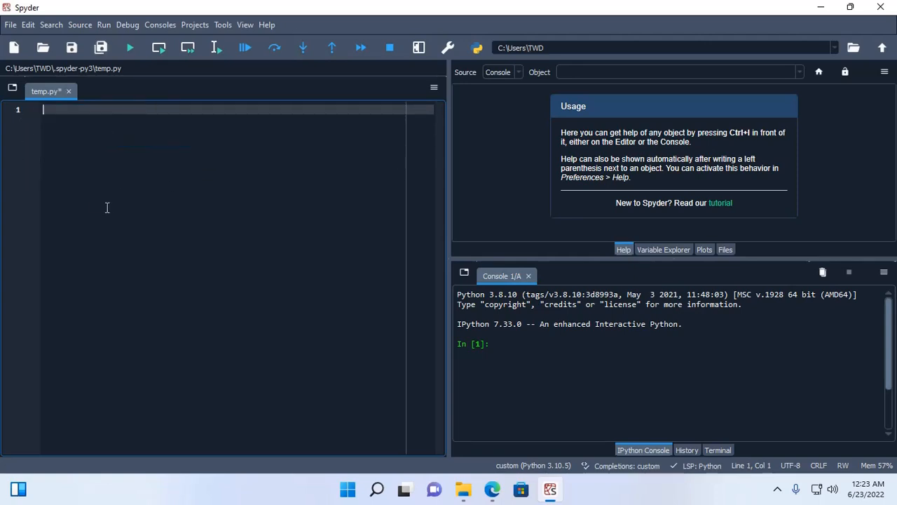
pyautogui.write('pri')
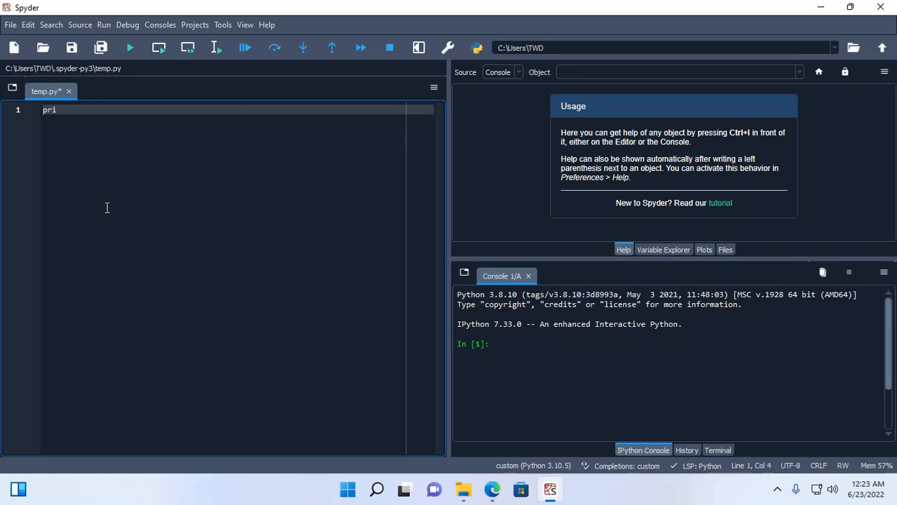
pyautogui.write('nt(')
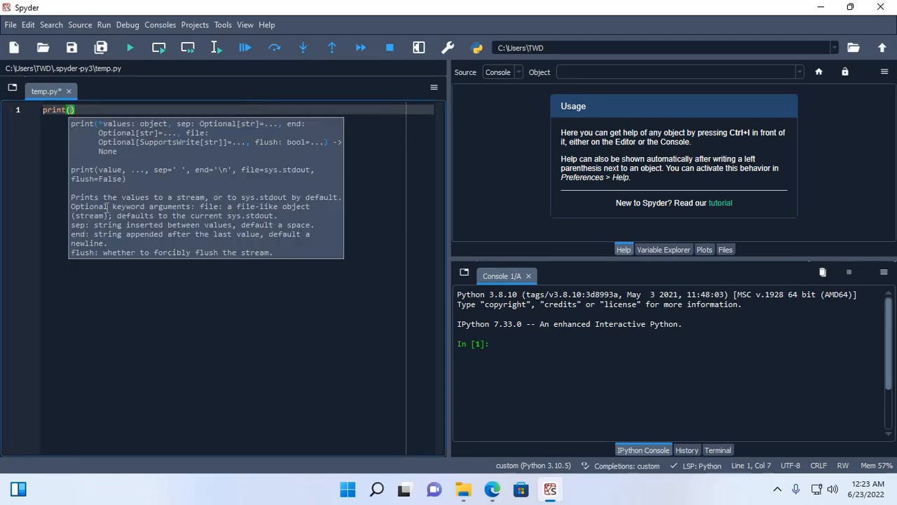
pyautogui.write('"')
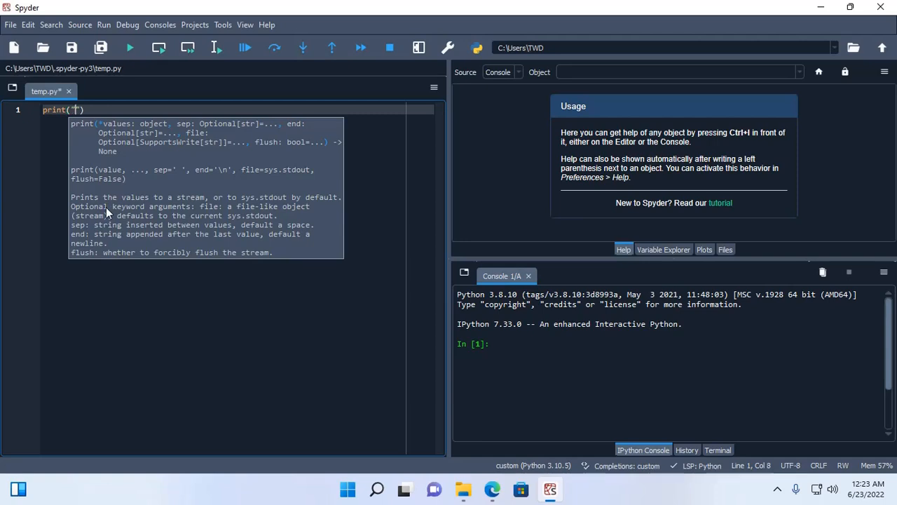
pyautogui.write('Hello')
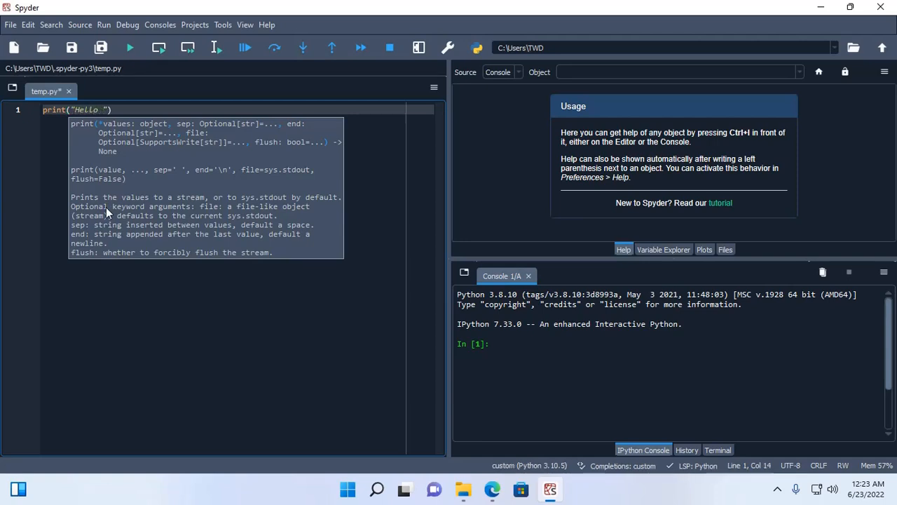
pyautogui.write('World!')
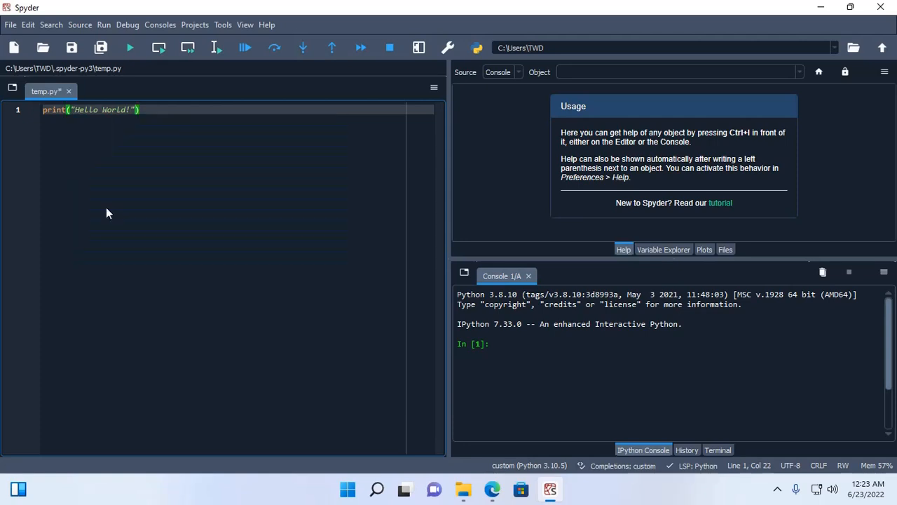
pyautogui.write(';')
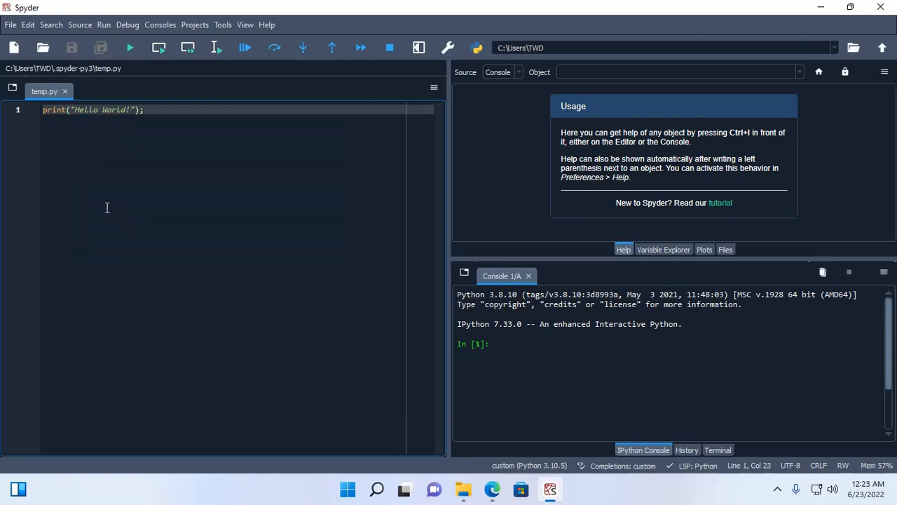
pyautogui.moveTo(176, 163)
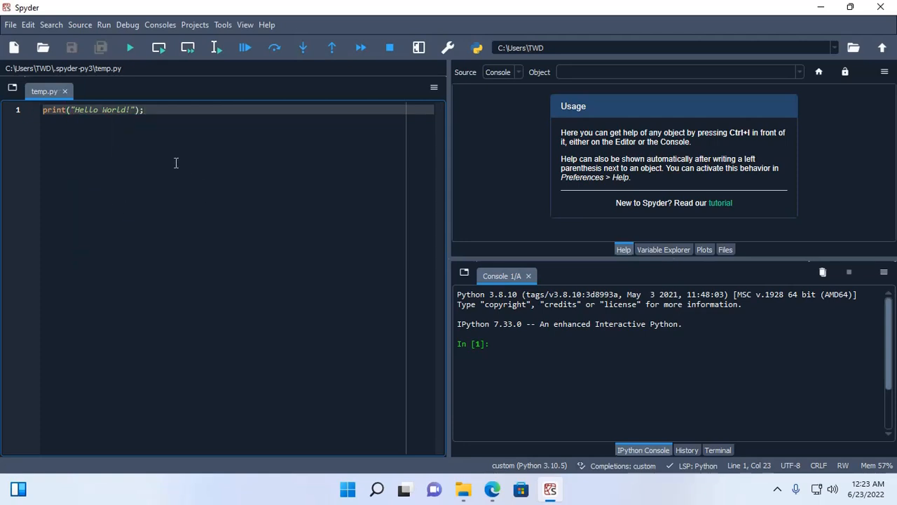
pyautogui.moveTo(130, 47)
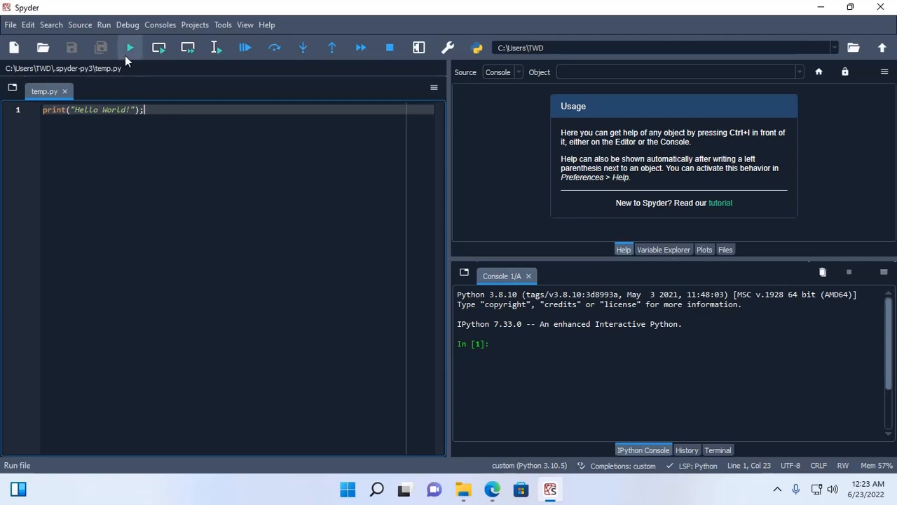
# Run temp.py with default run settings and select the Hello World! console output
pyautogui.click(129, 47)
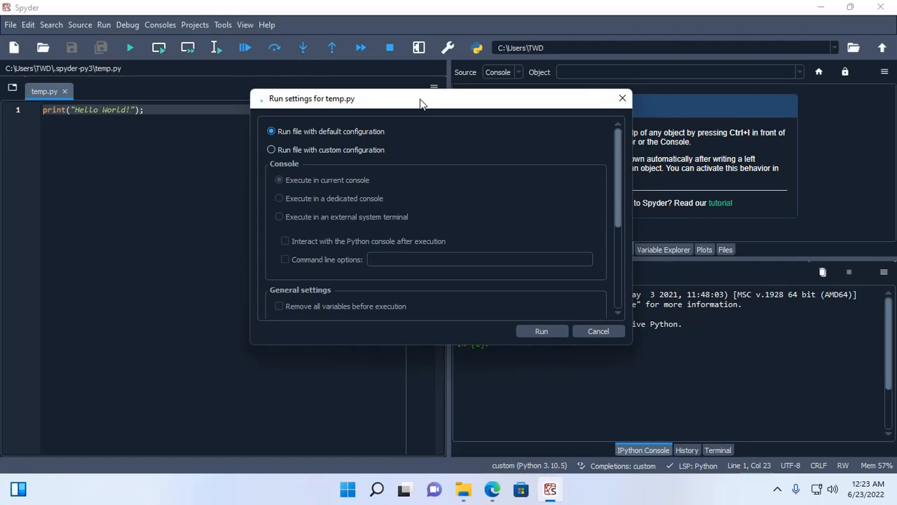
pyautogui.moveTo(385, 133)
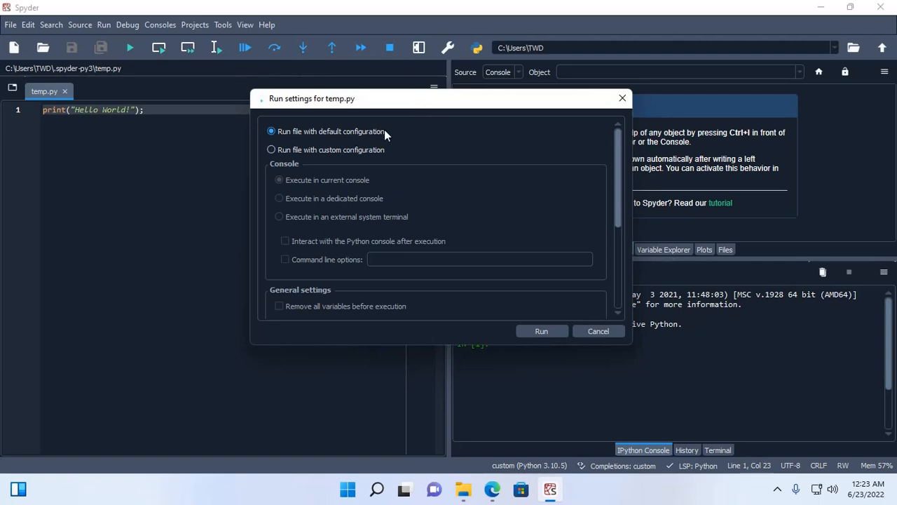
pyautogui.moveTo(459, 220)
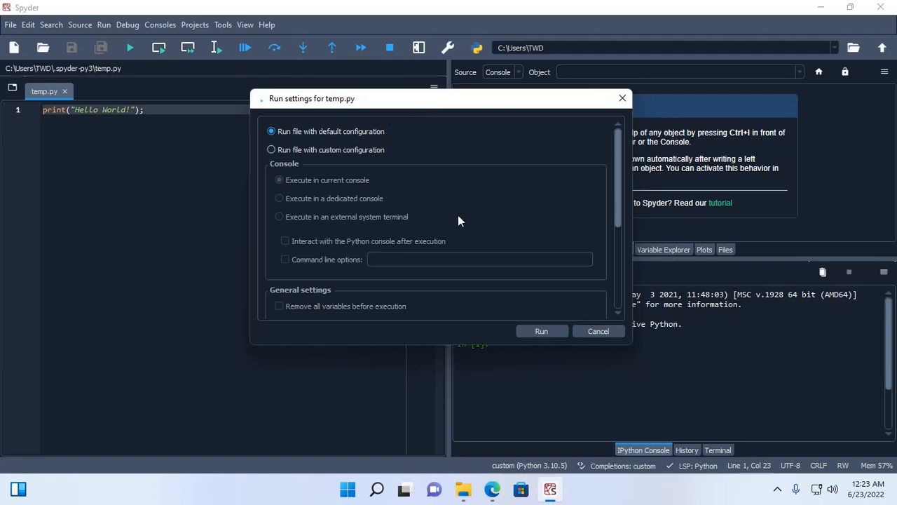
pyautogui.click(541, 331)
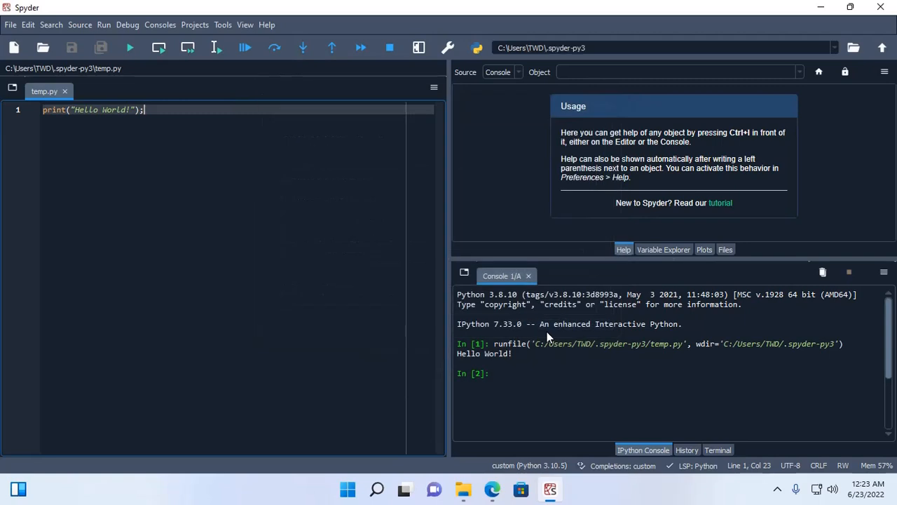
pyautogui.doubleClick(484, 353)
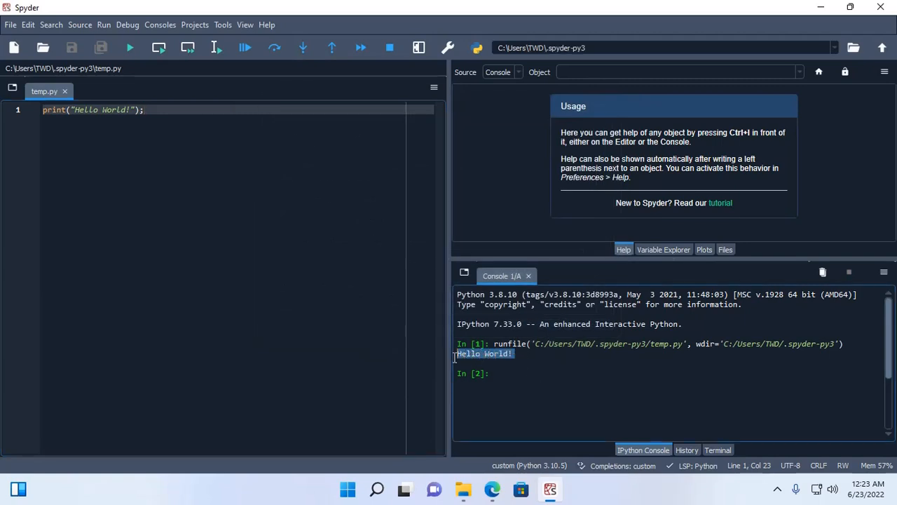